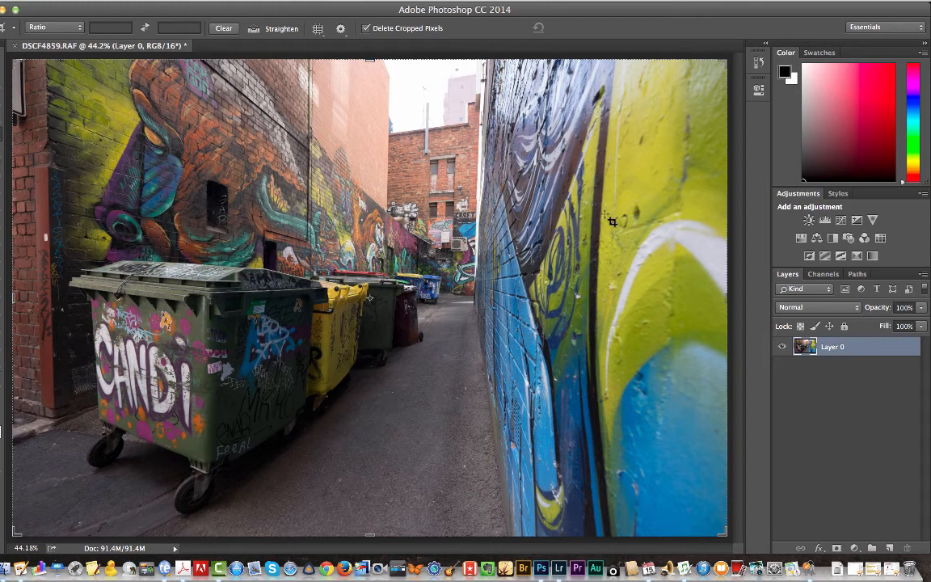
mouse_move(611, 305)
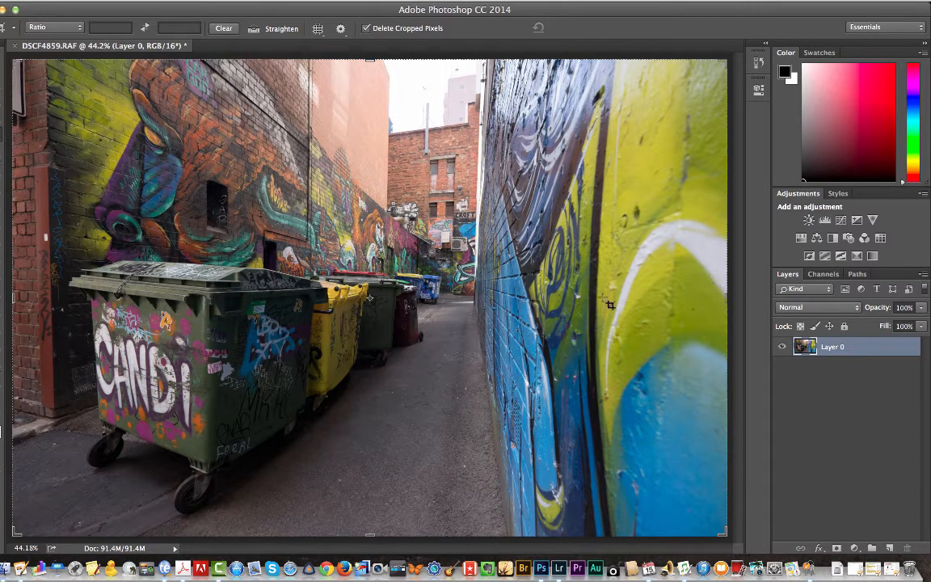
mouse_move(604, 302)
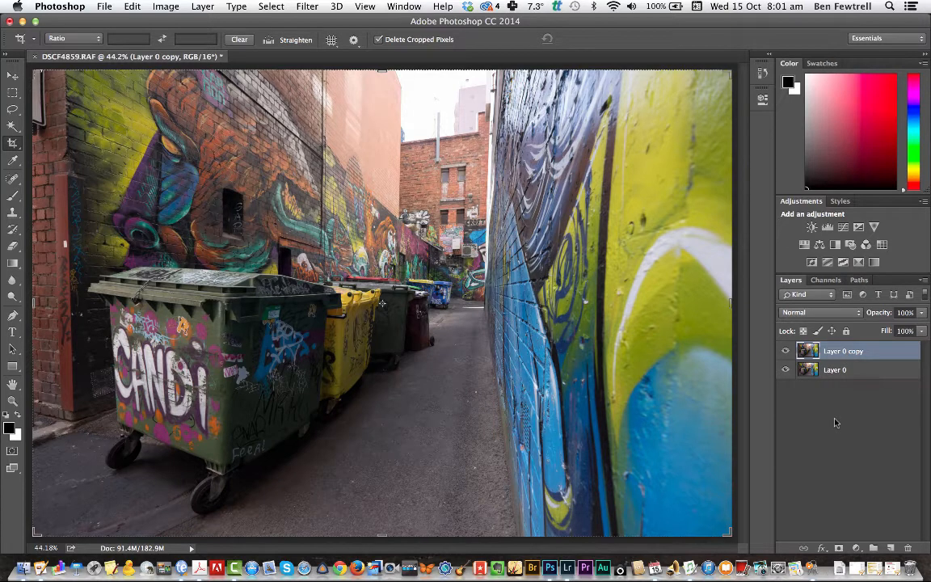
mouse_move(847, 420)
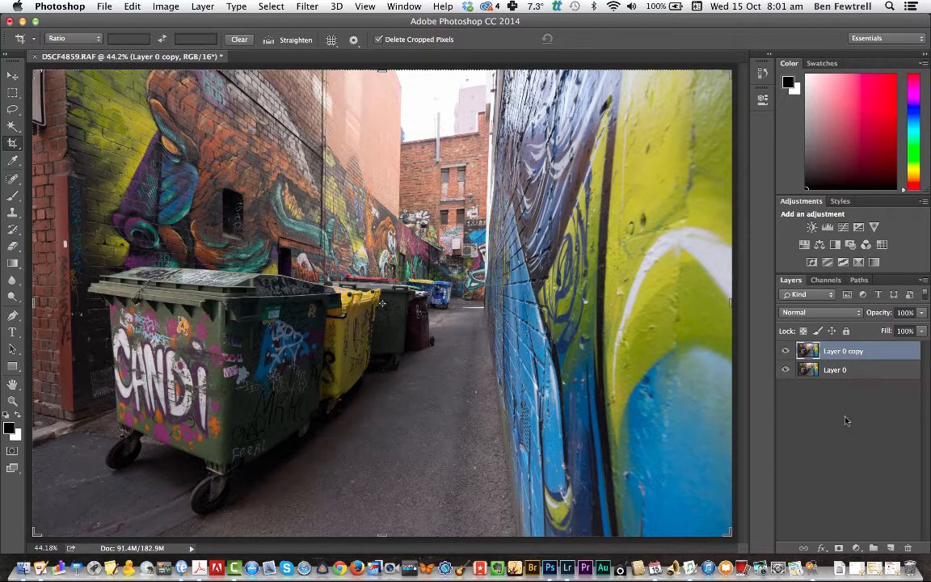
mouse_move(863, 434)
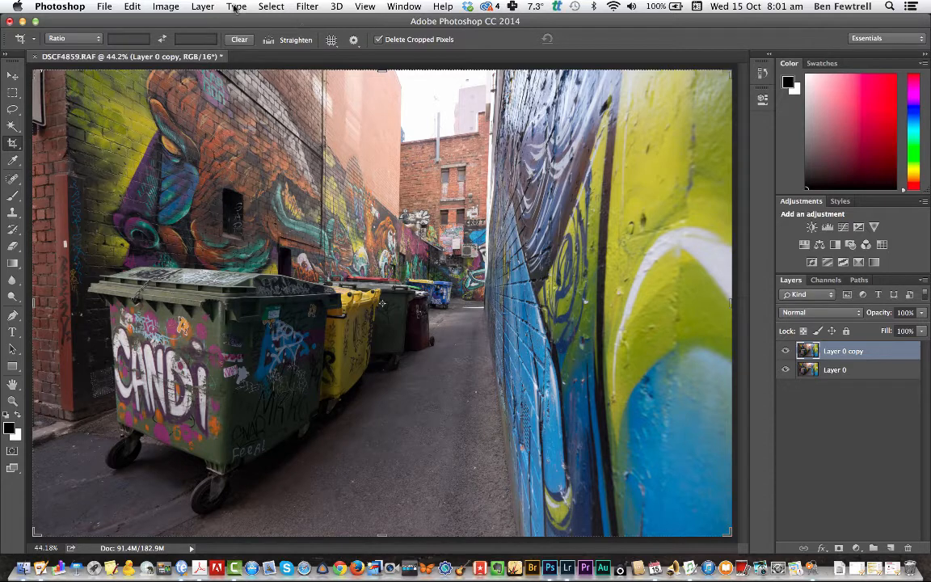
Launch the Topaz Clarity plug-in on the duplicated layer from the Filter menu.
click(307, 7)
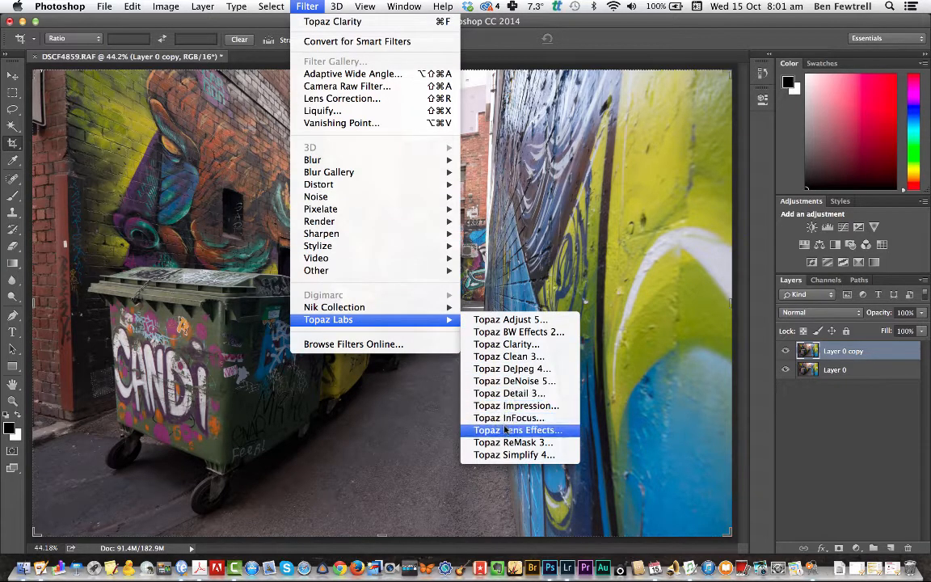
click(519, 430)
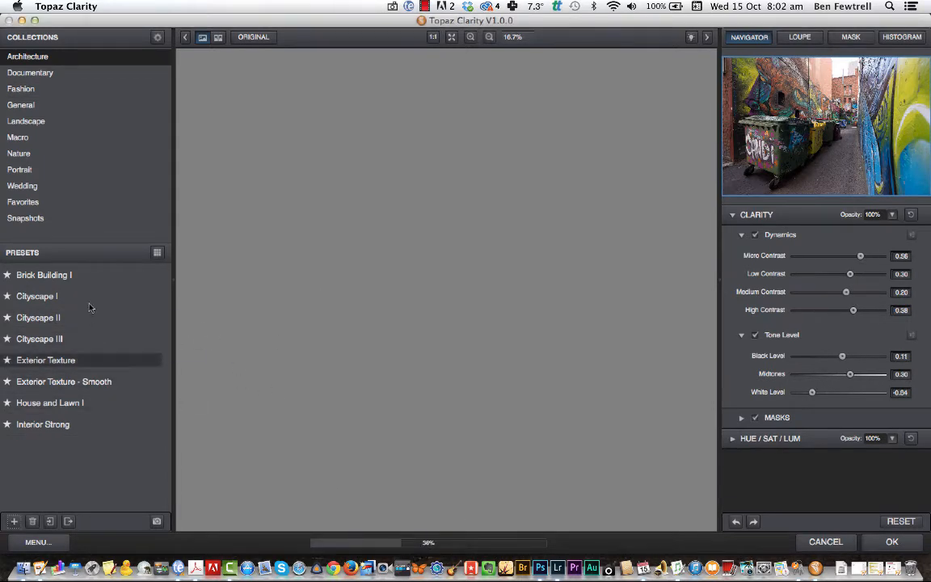
Preview Brick Building I and Cityscape I, then apply a Cityscape preset to the laneway photo.
click(42, 423)
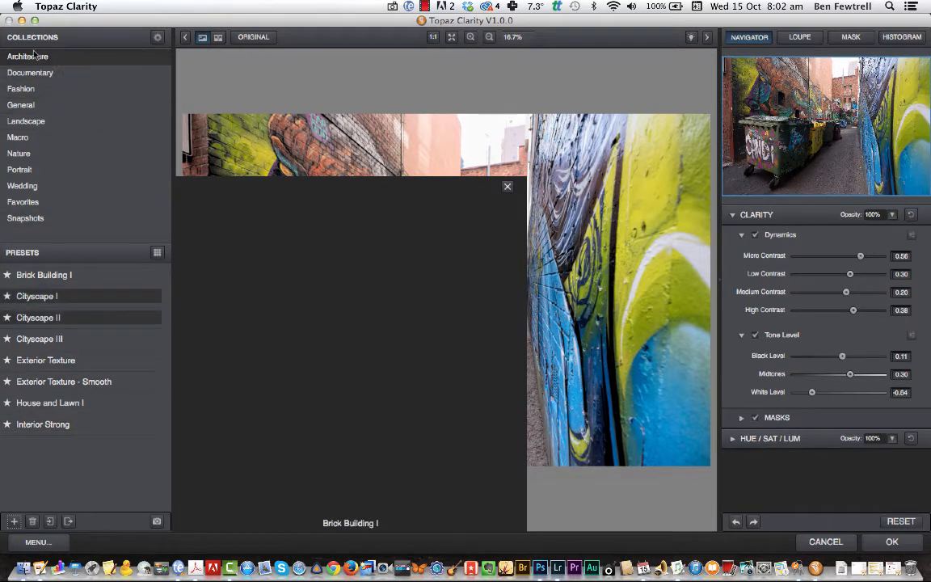
click(507, 186)
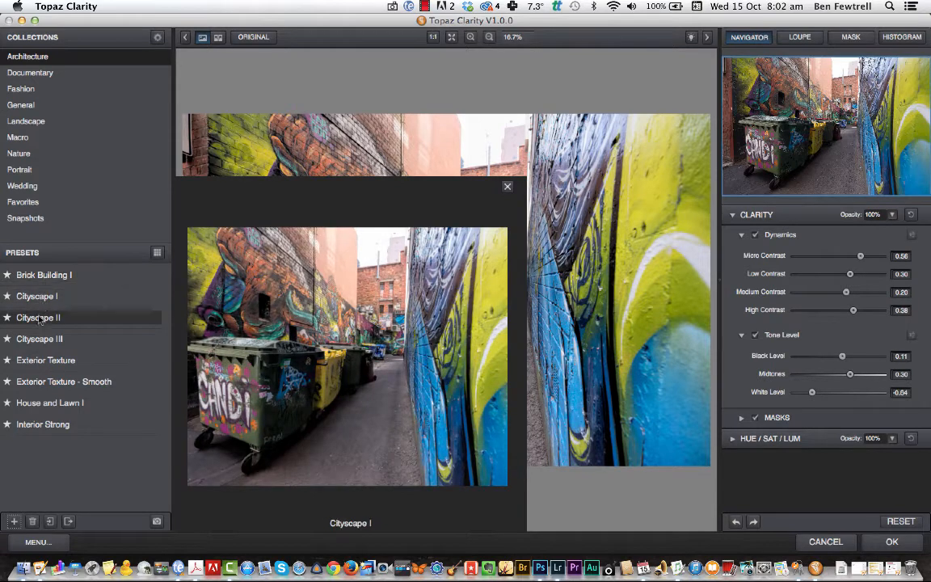
click(42, 424)
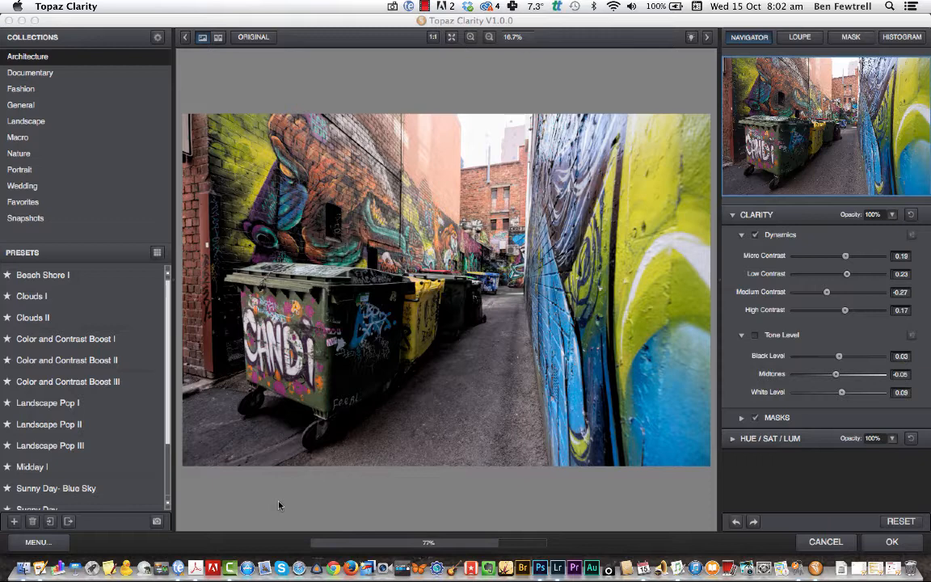
Preview Landscape presets Clouds I/II, Color and Contrast Boost III and Midday I on the photo.
click(26, 119)
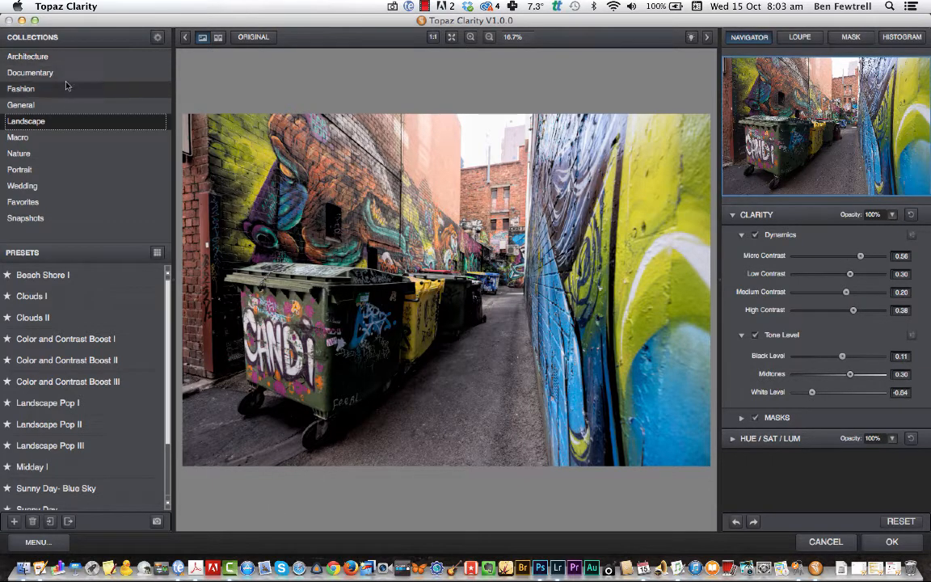
mouse_move(116, 171)
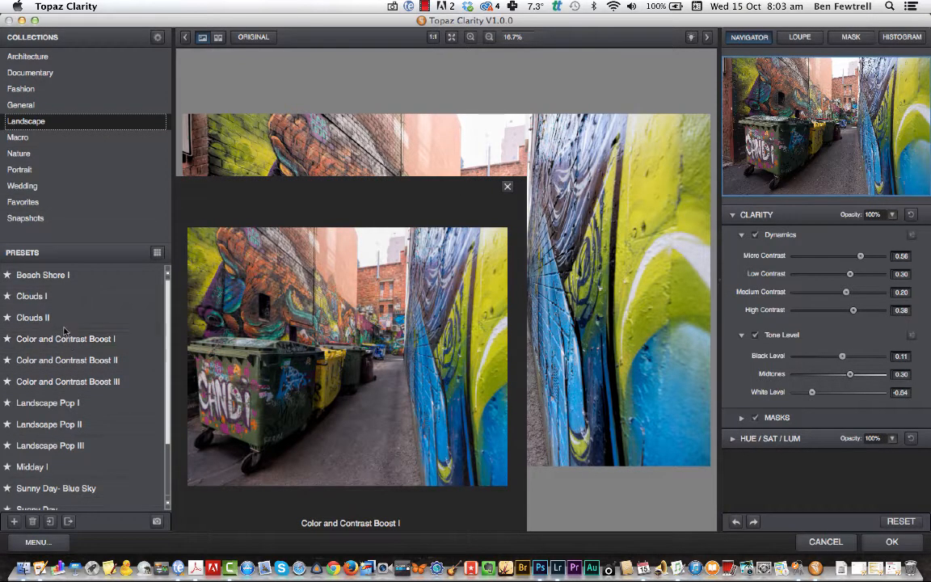
click(32, 316)
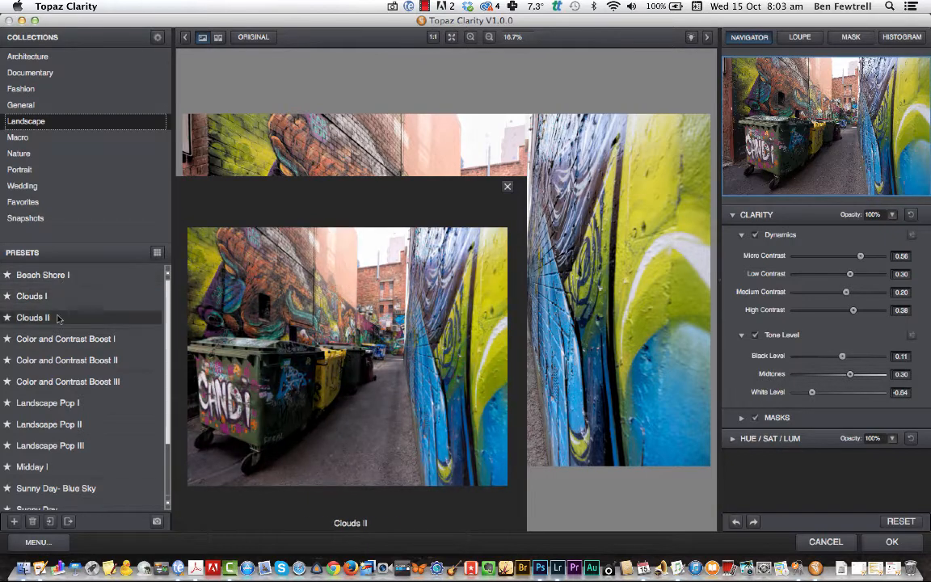
click(68, 382)
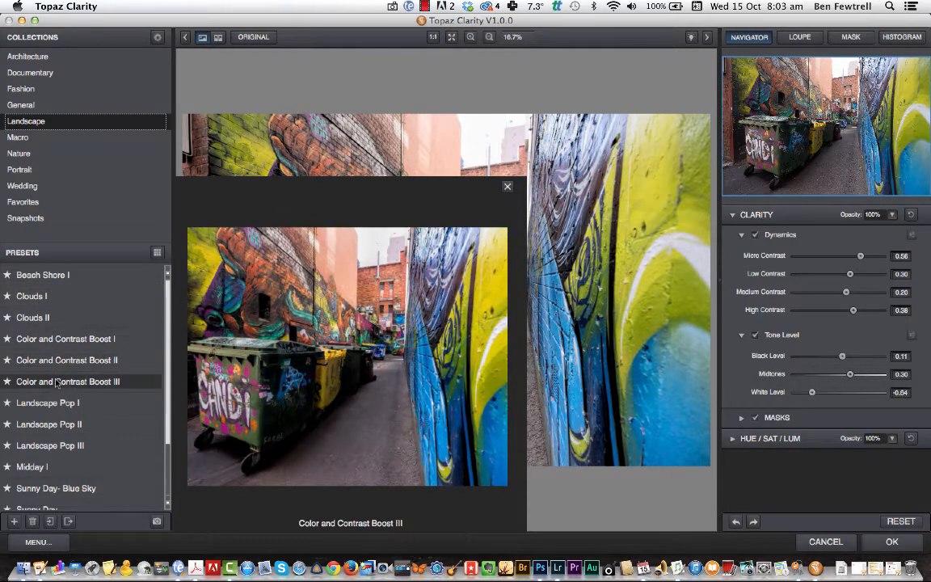
click(32, 465)
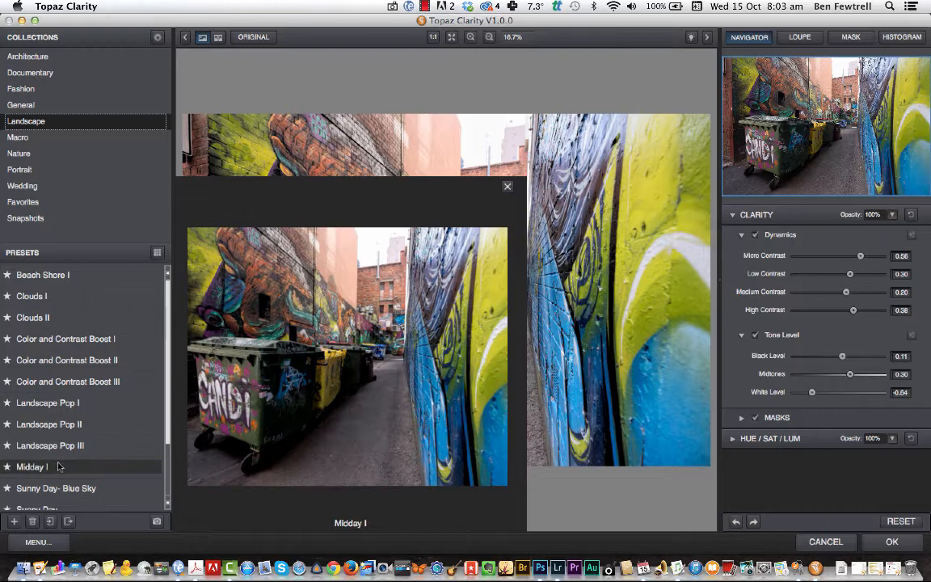
click(32, 296)
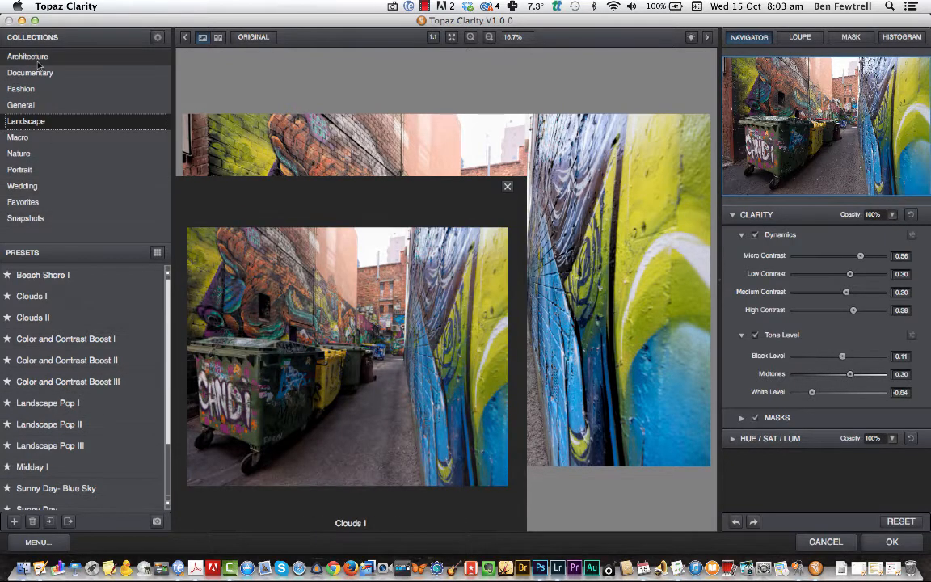
Compare Cityscape I/II/III and Exterior Texture - Smooth in Architecture, then apply Cityscape II.
click(28, 55)
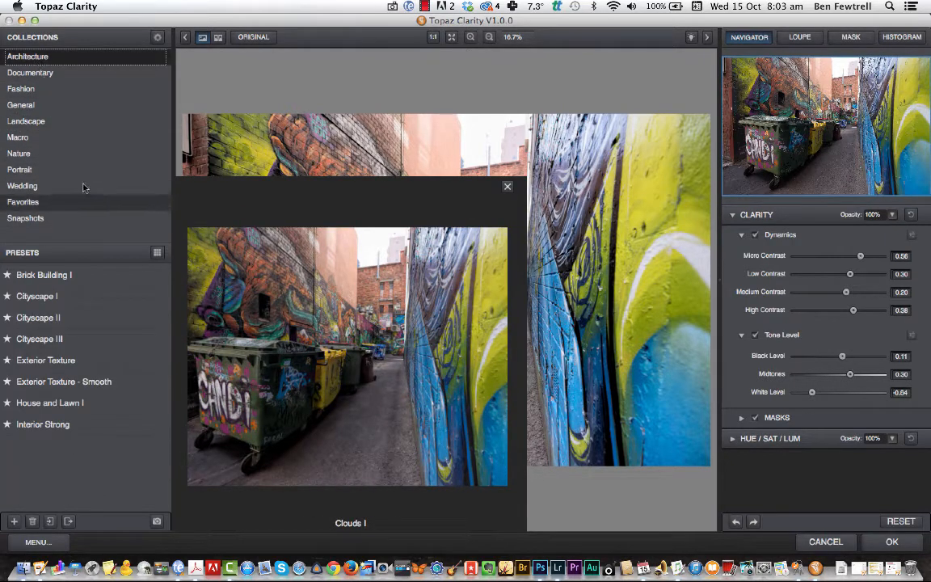
click(38, 317)
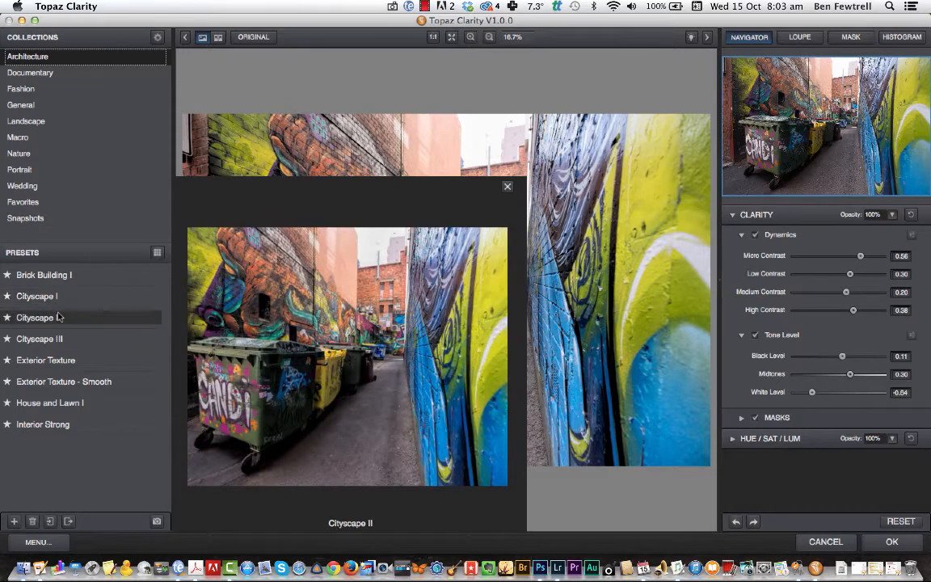
click(39, 316)
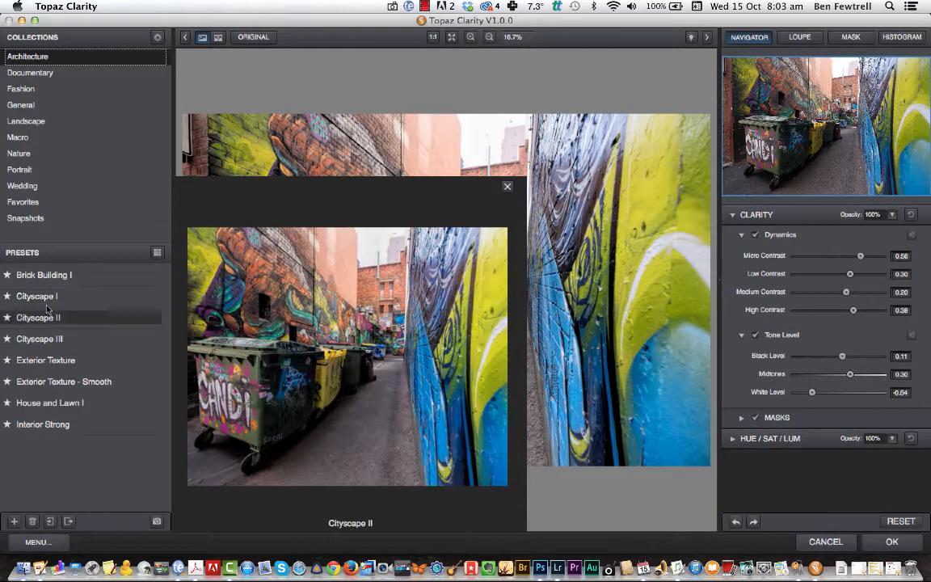
click(63, 382)
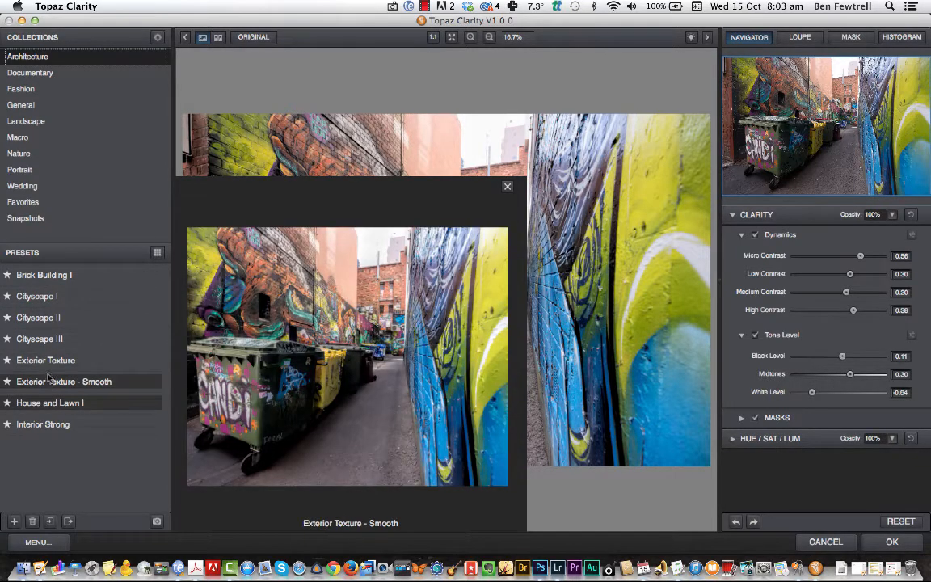
click(39, 317)
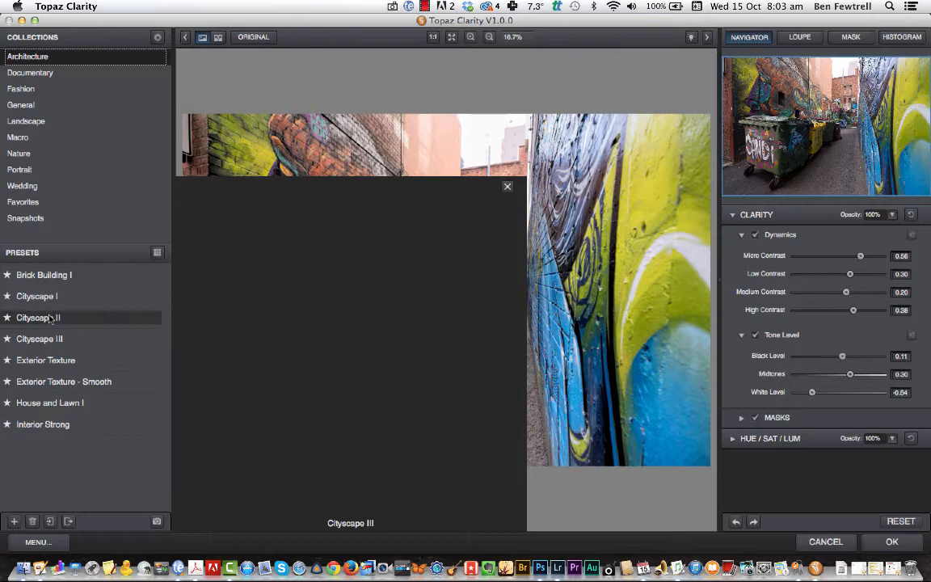
click(35, 296)
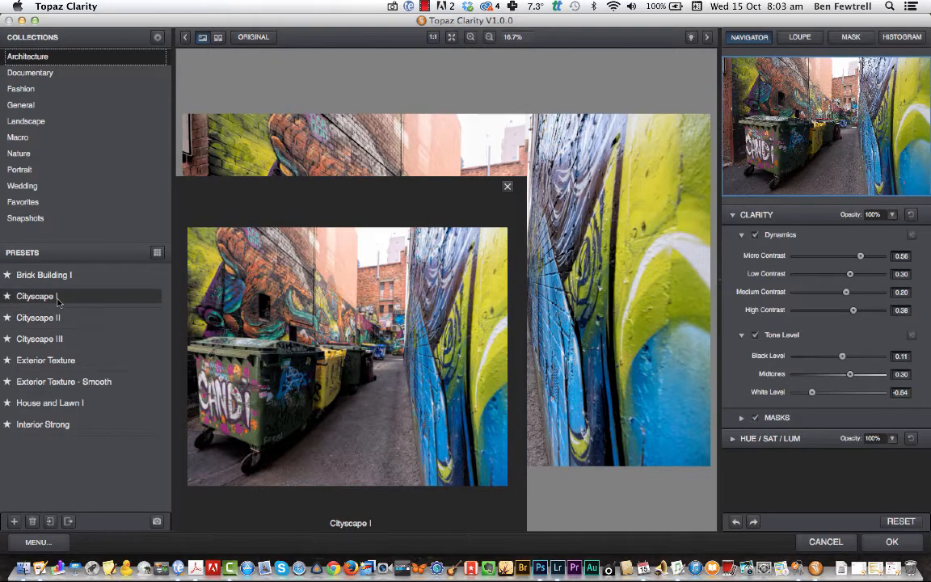
click(39, 316)
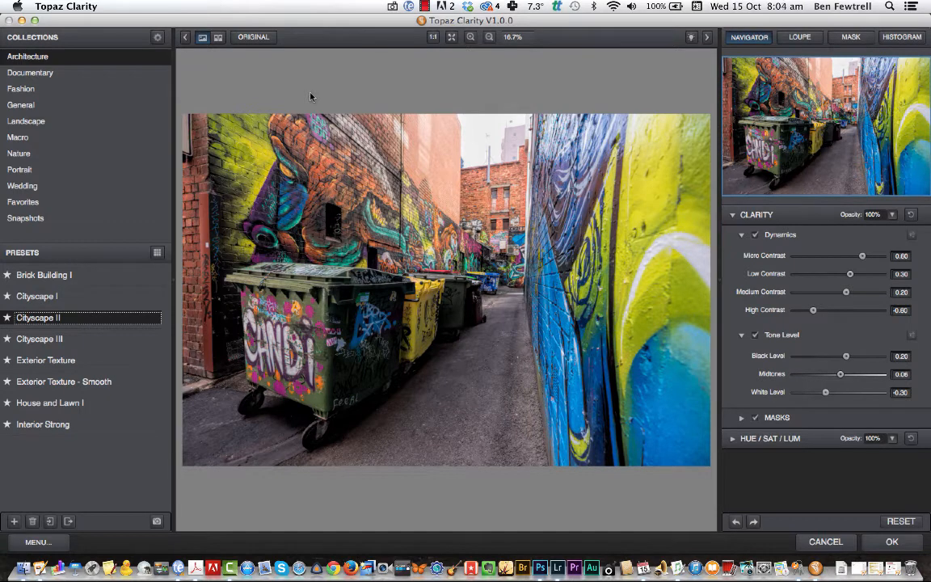
mouse_move(226, 54)
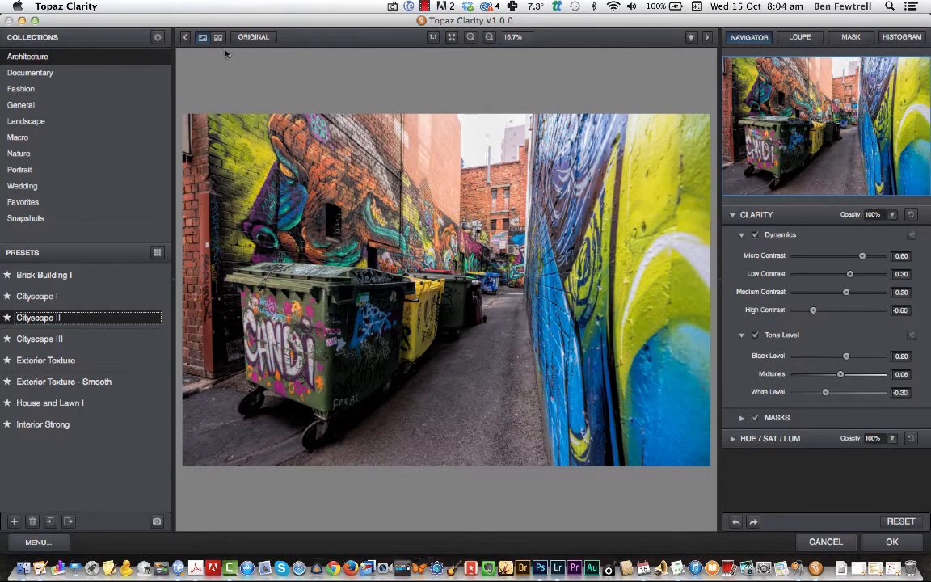
click(202, 37)
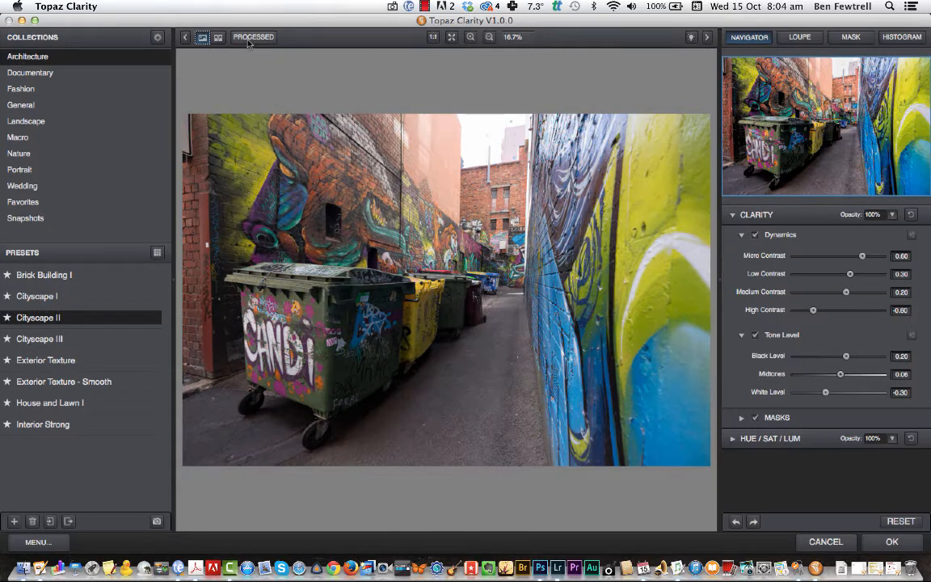
click(254, 36)
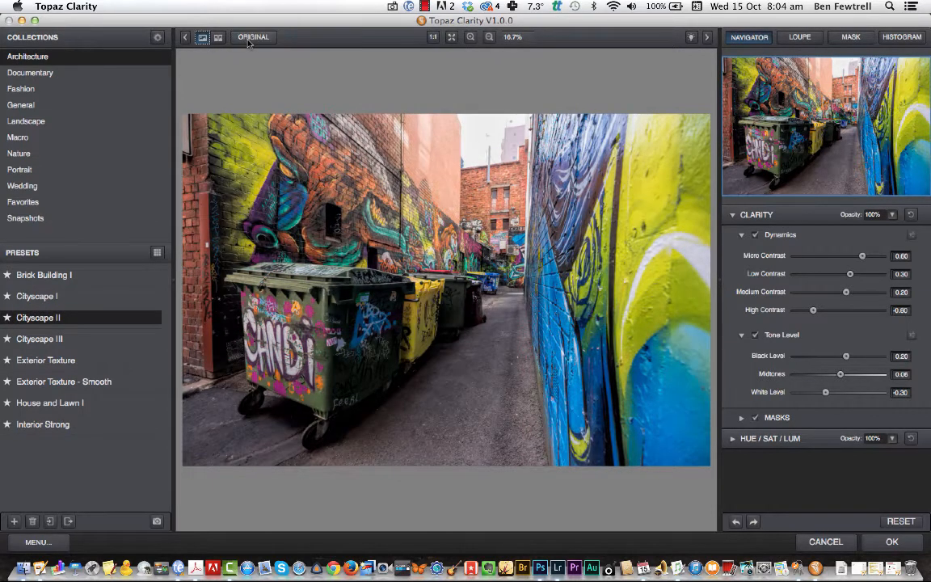
click(219, 37)
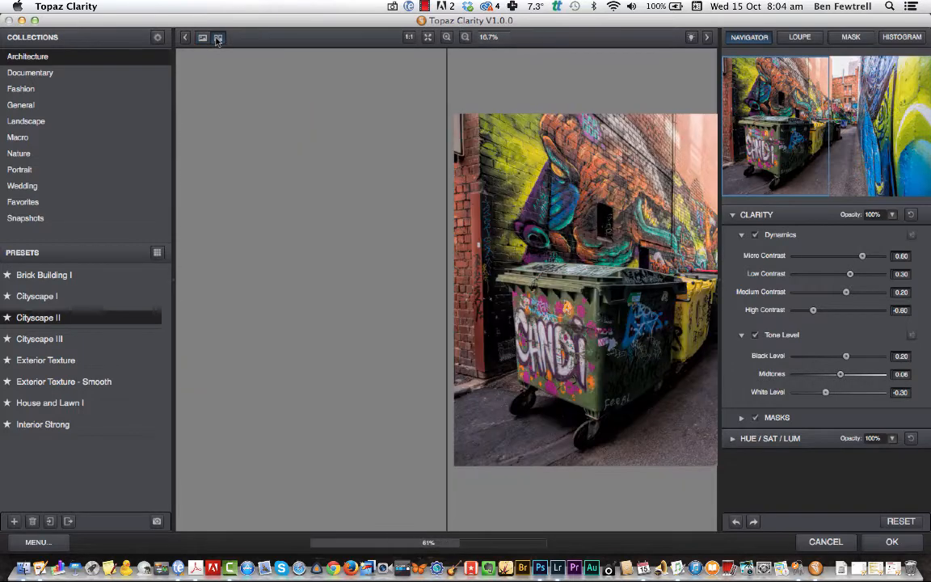
click(218, 37)
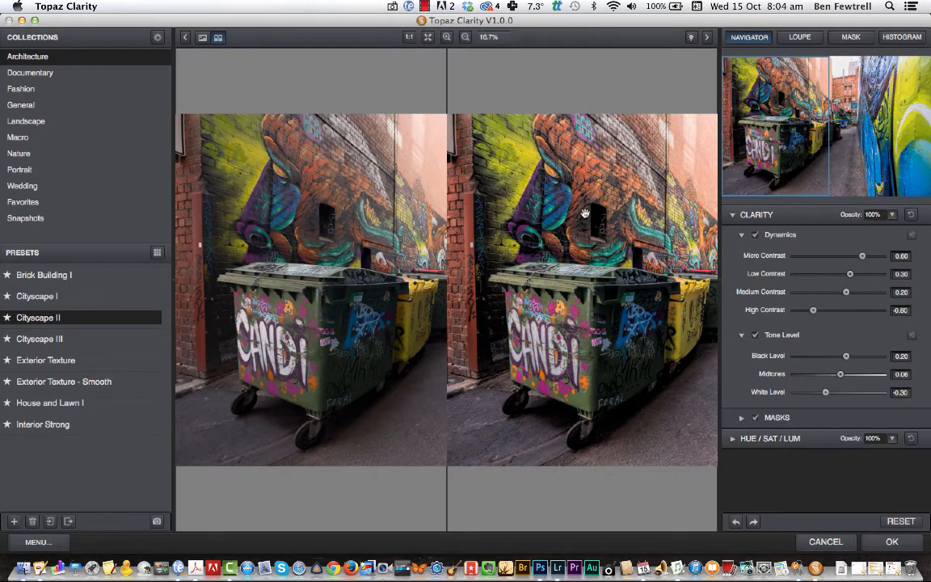
mouse_move(304, 75)
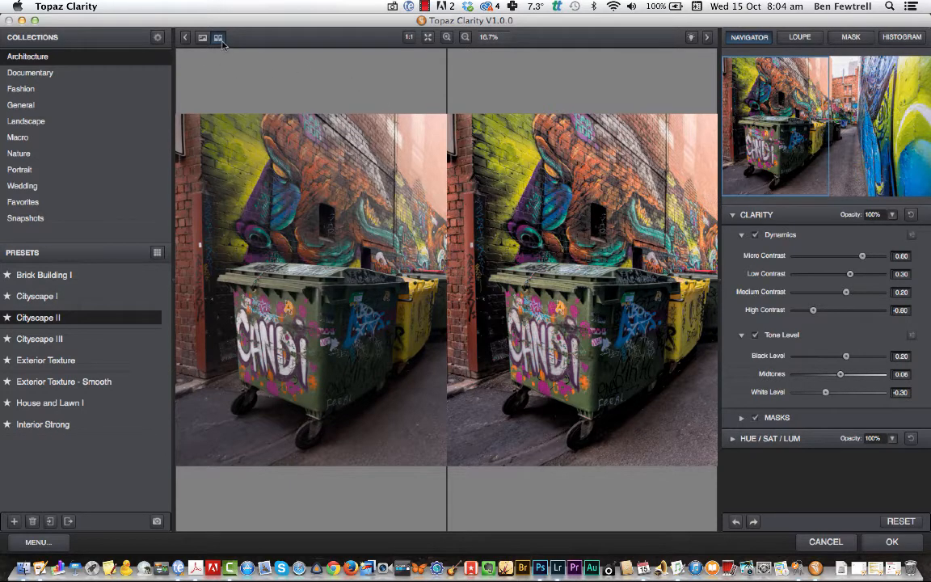
click(202, 37)
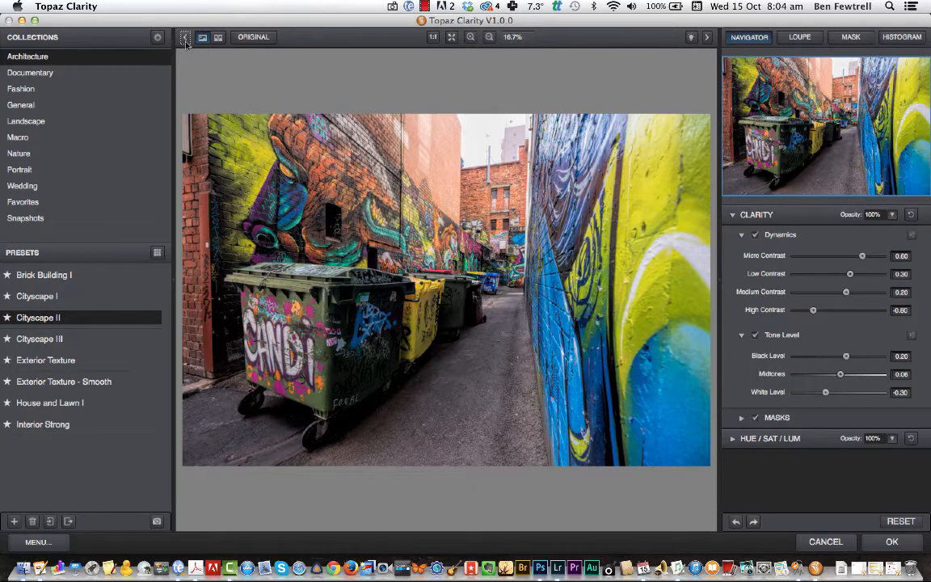
Hide the Collections panel to enlarge the photo and ease Clarity opacity to 94%.
click(184, 37)
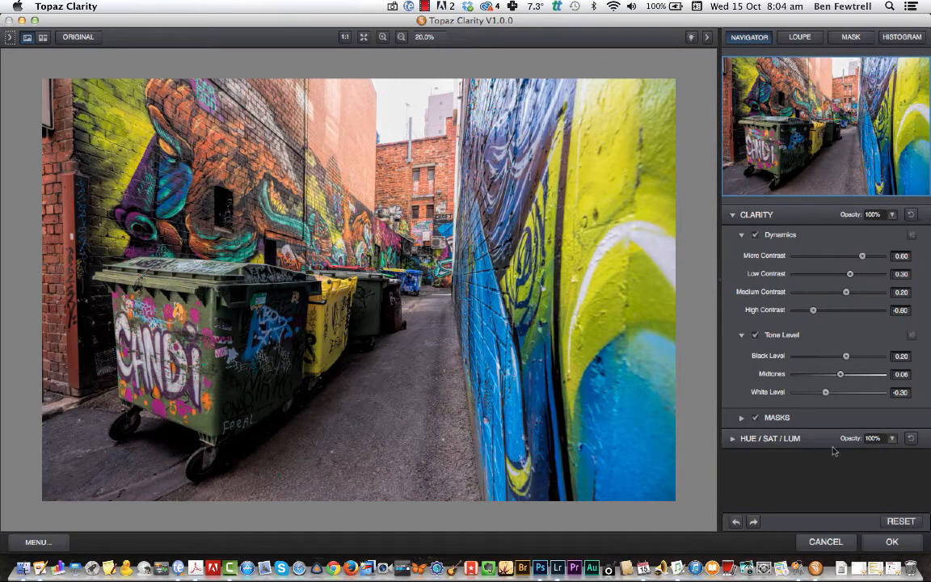
mouse_move(805, 131)
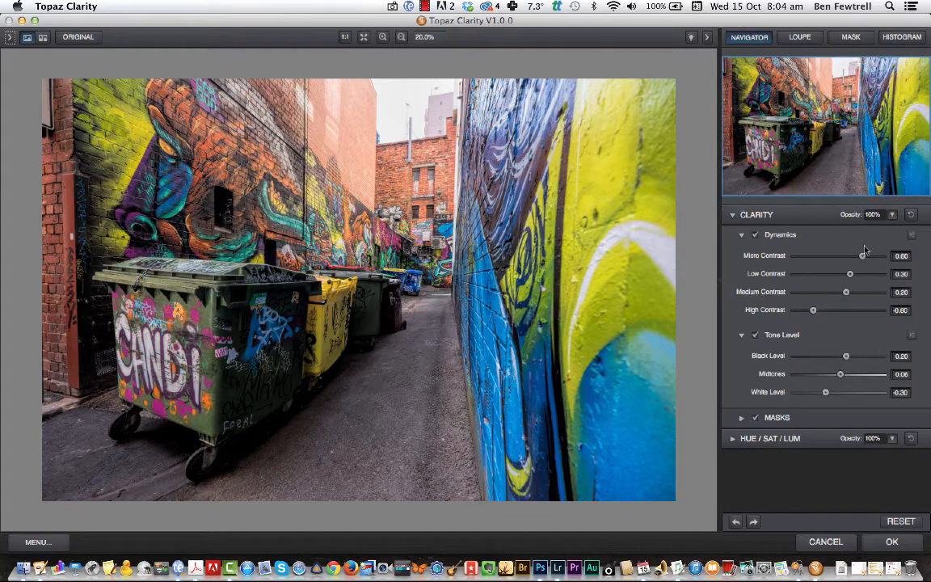
mouse_move(824, 382)
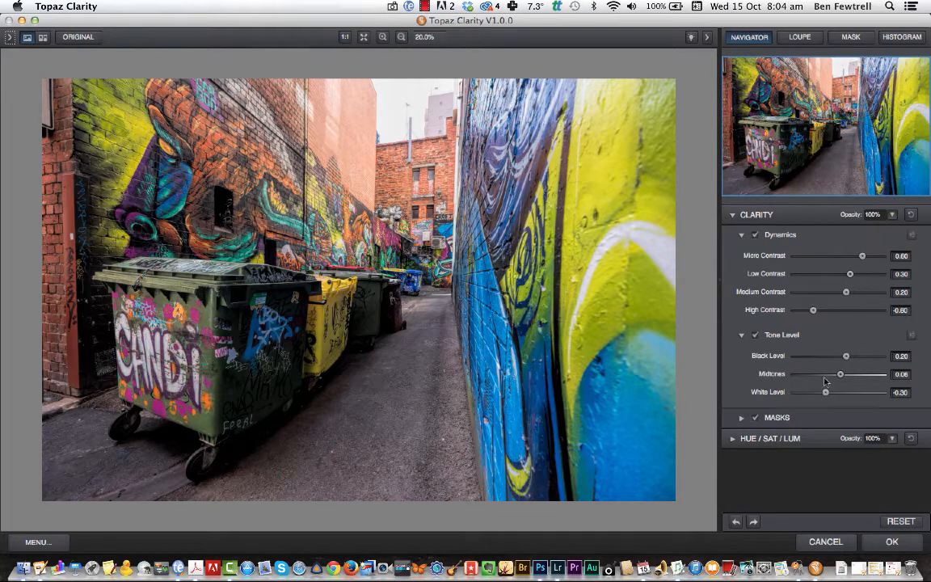
mouse_move(782, 302)
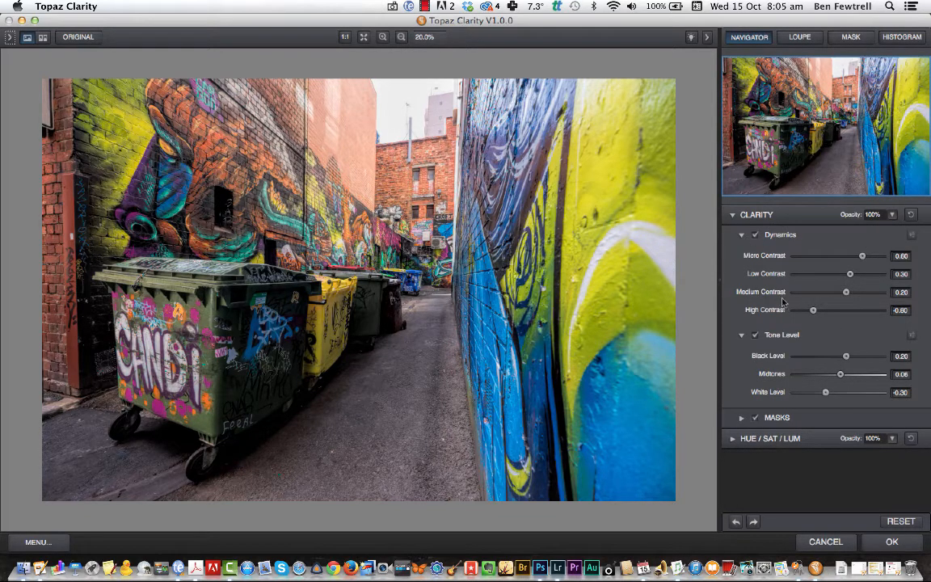
mouse_move(756, 230)
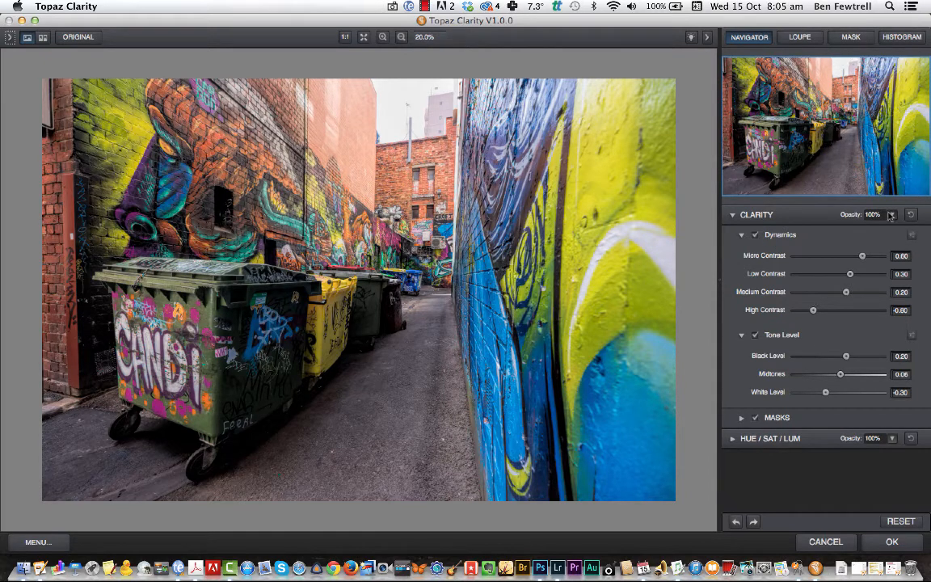
drag(889, 215, 866, 221)
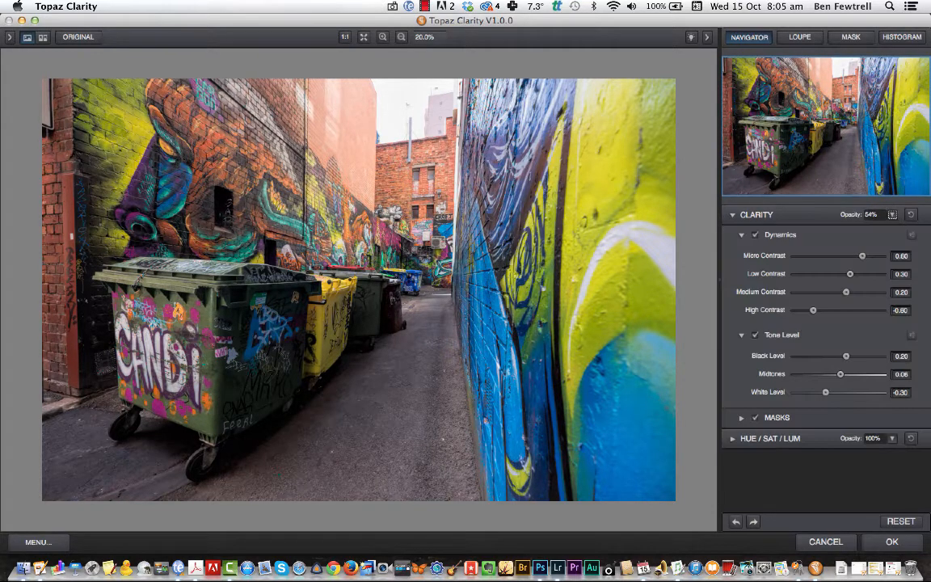
mouse_move(892, 213)
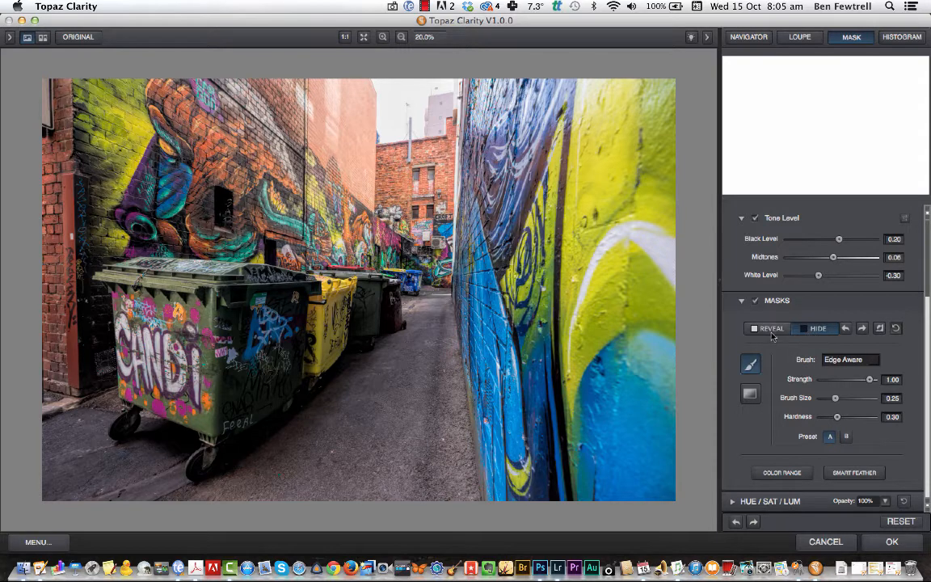
mouse_move(818, 328)
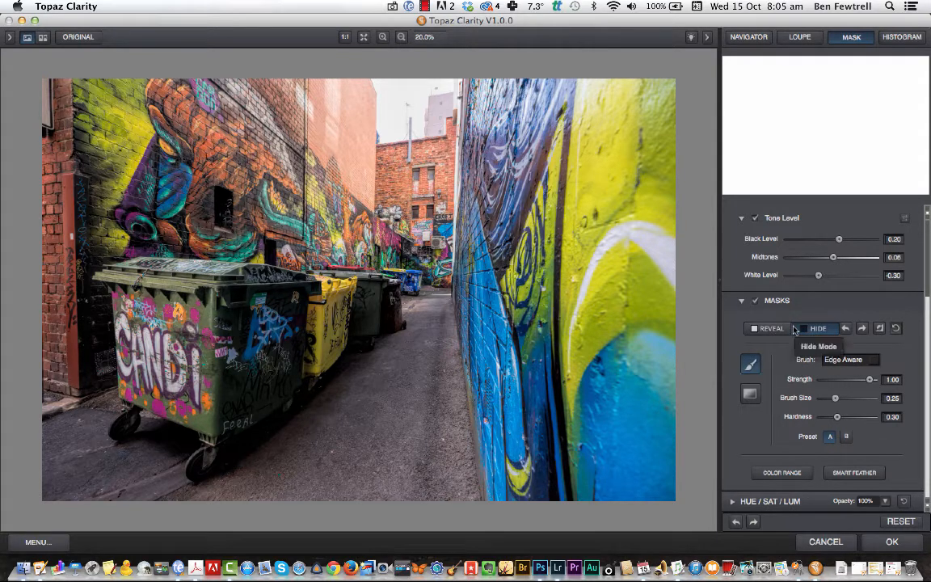
mouse_move(837, 291)
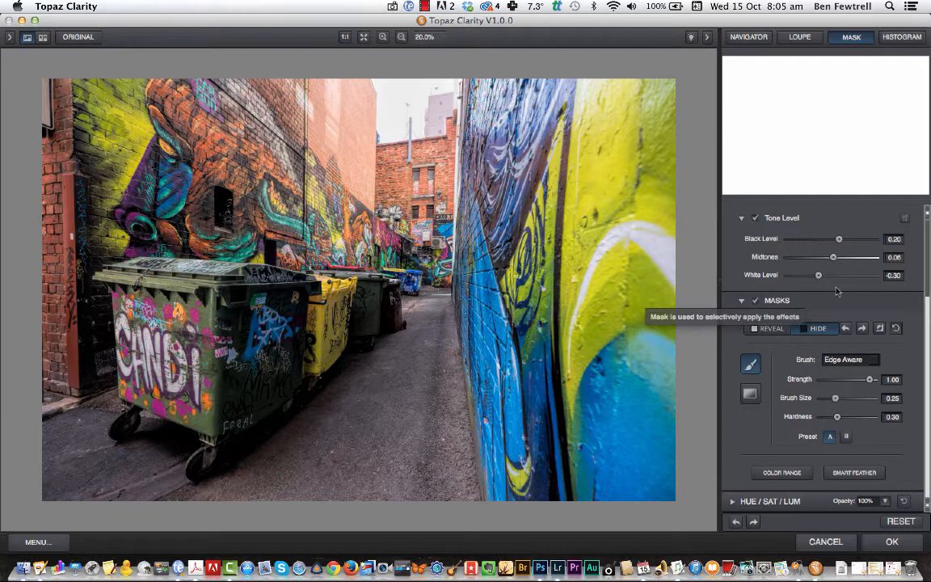
mouse_move(749, 364)
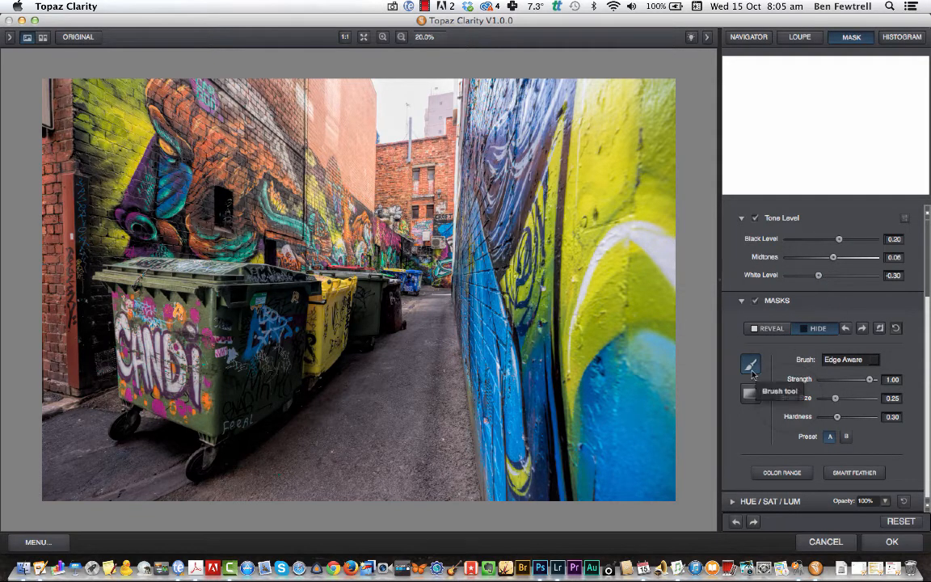
mouse_move(750, 393)
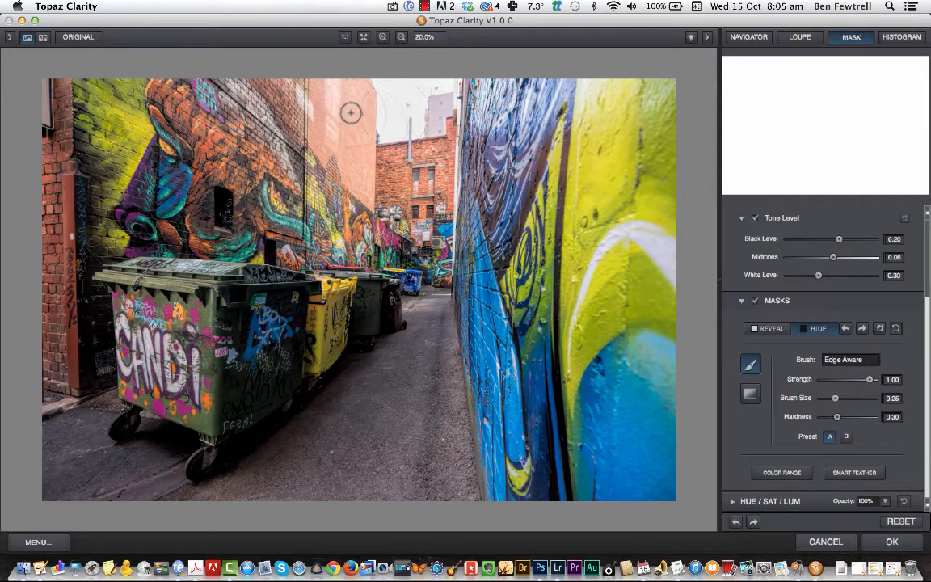
Brush a Hide mask over the top of the buildings near the sky.
drag(349, 113, 365, 176)
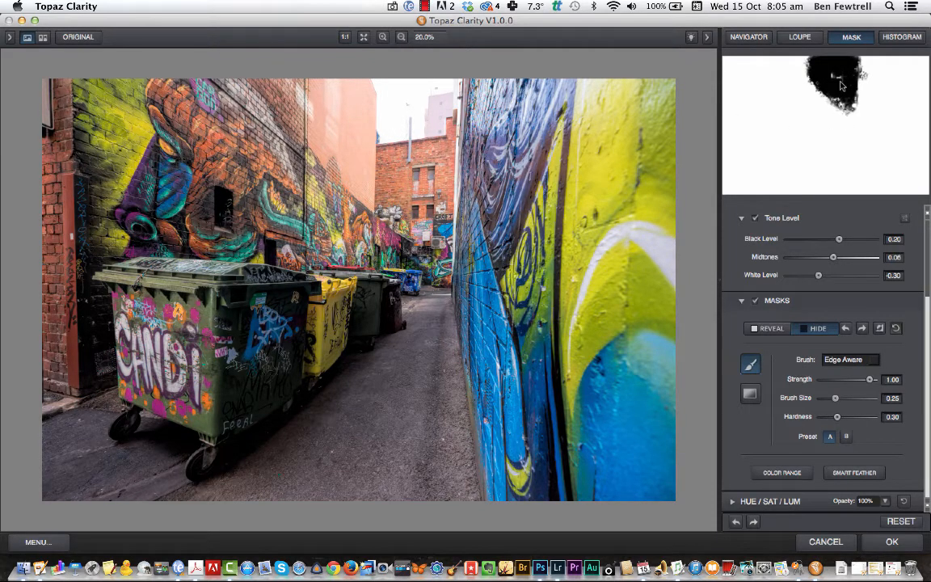
mouse_move(790, 201)
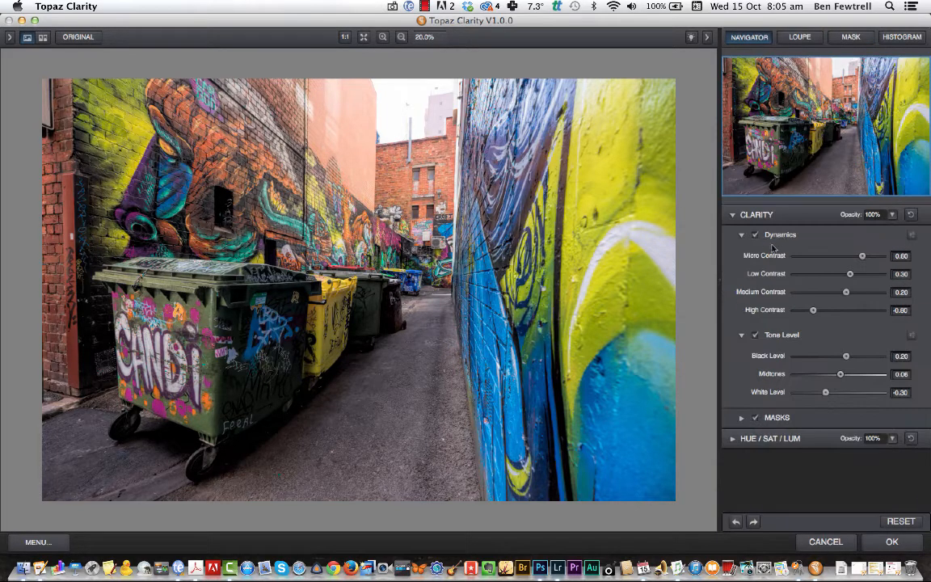
Collapse Clarity and reveal the HSL filter's per-colour luminance sliders.
click(732, 213)
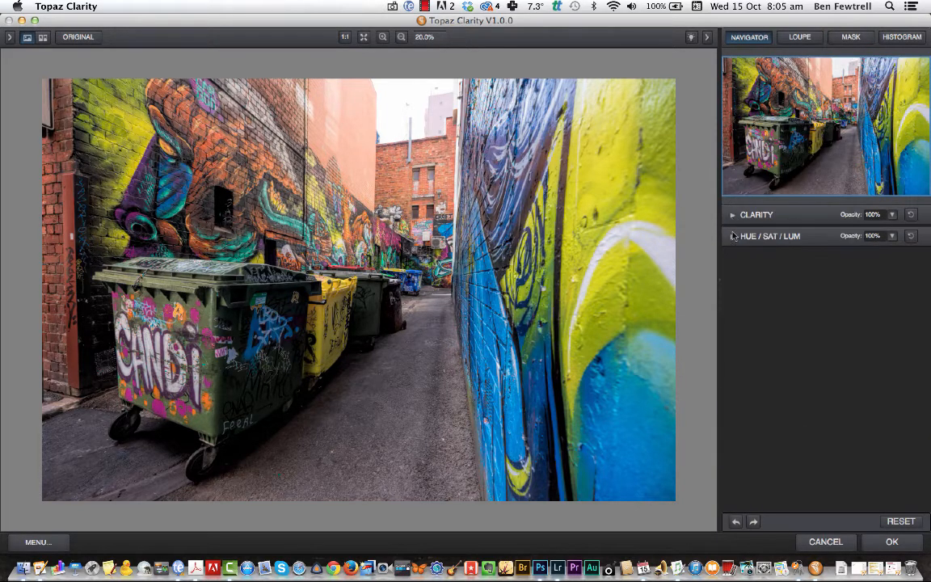
click(732, 236)
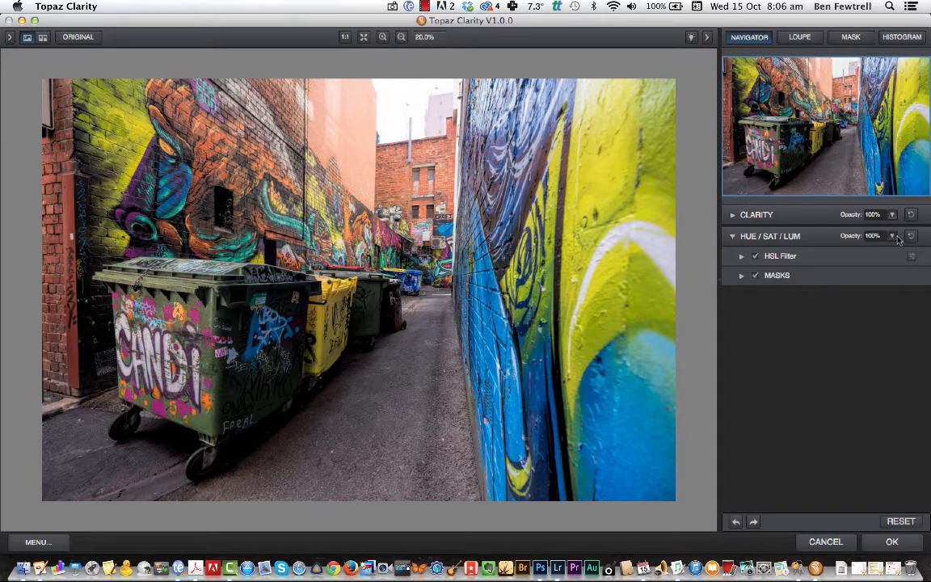
click(741, 255)
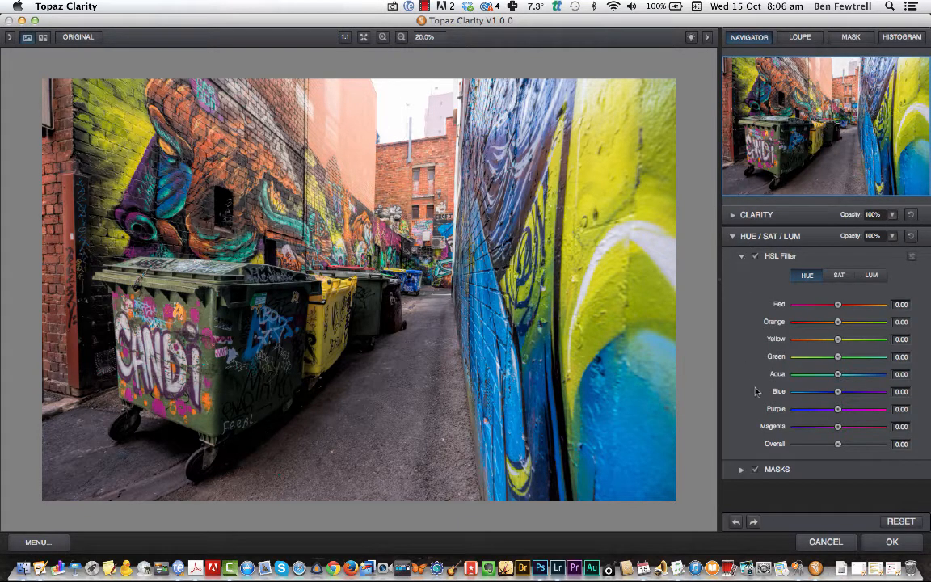
click(850, 35)
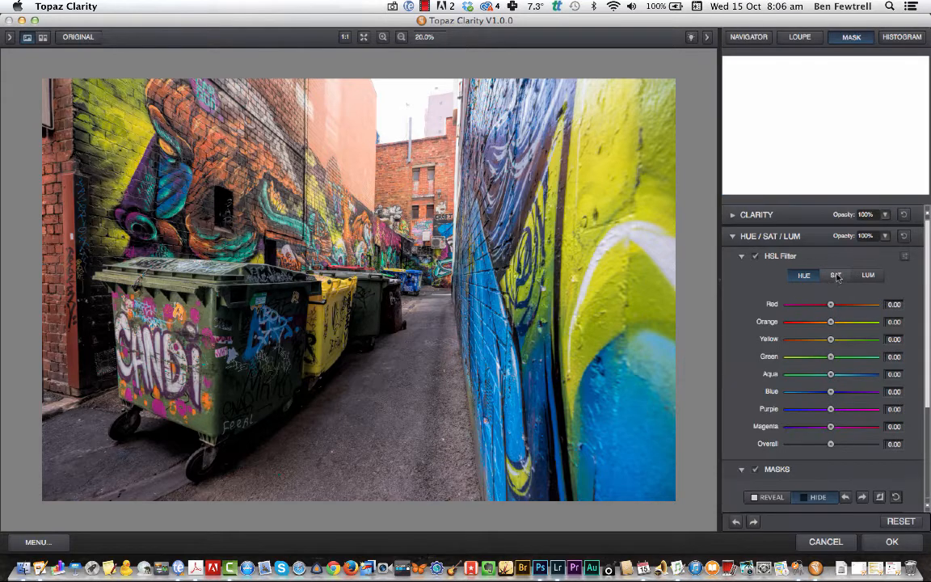
click(867, 275)
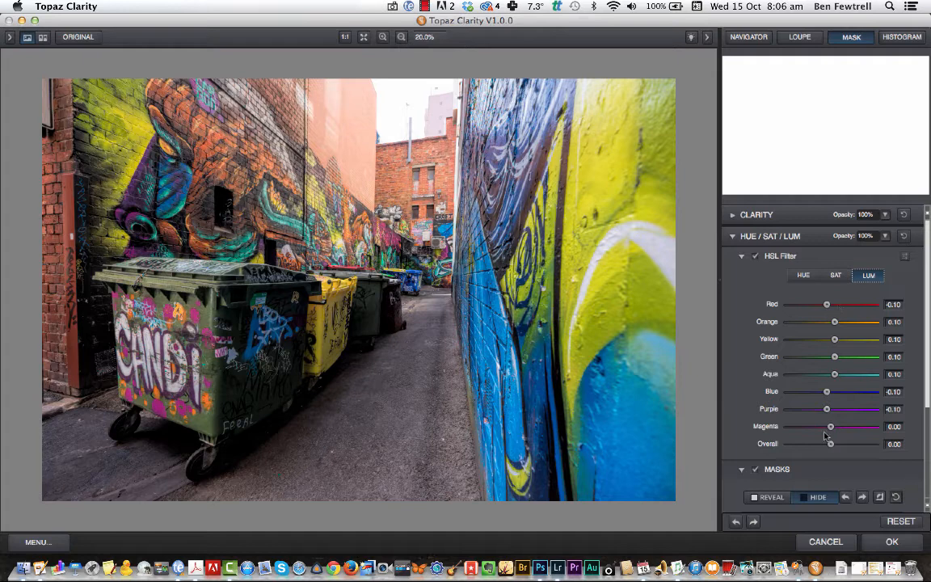
Compare per-colour saturation and luminance adjustments, then collapse the masks and HSL sections.
click(835, 274)
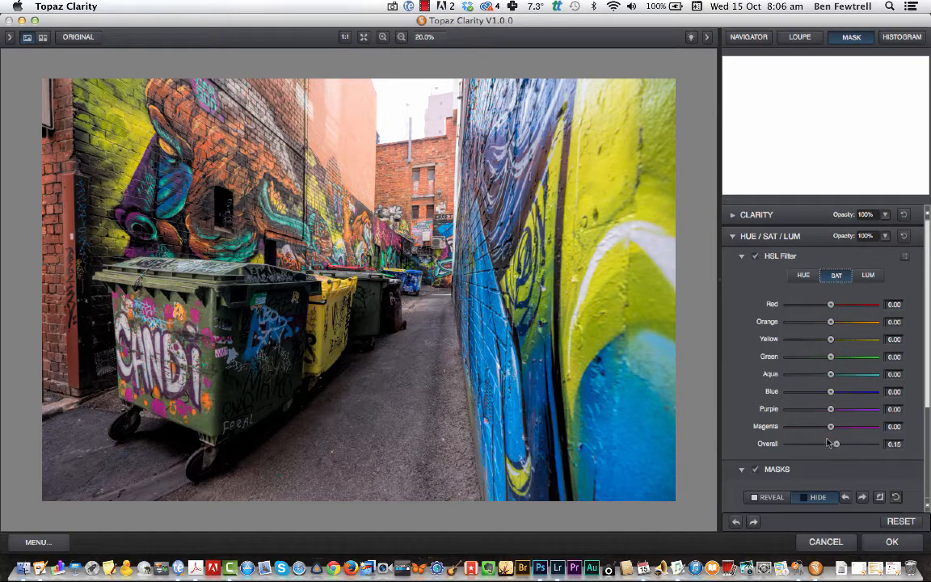
mouse_move(837, 443)
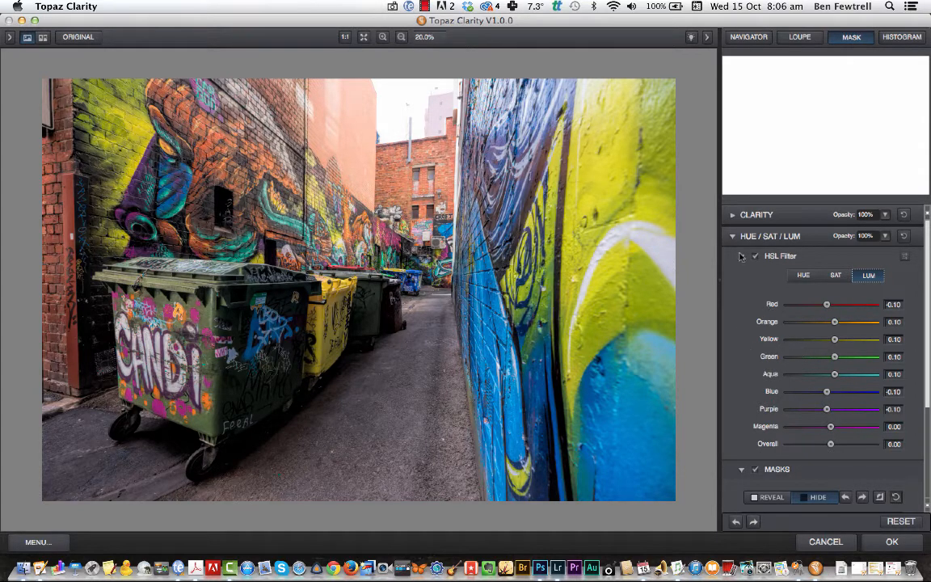
click(754, 256)
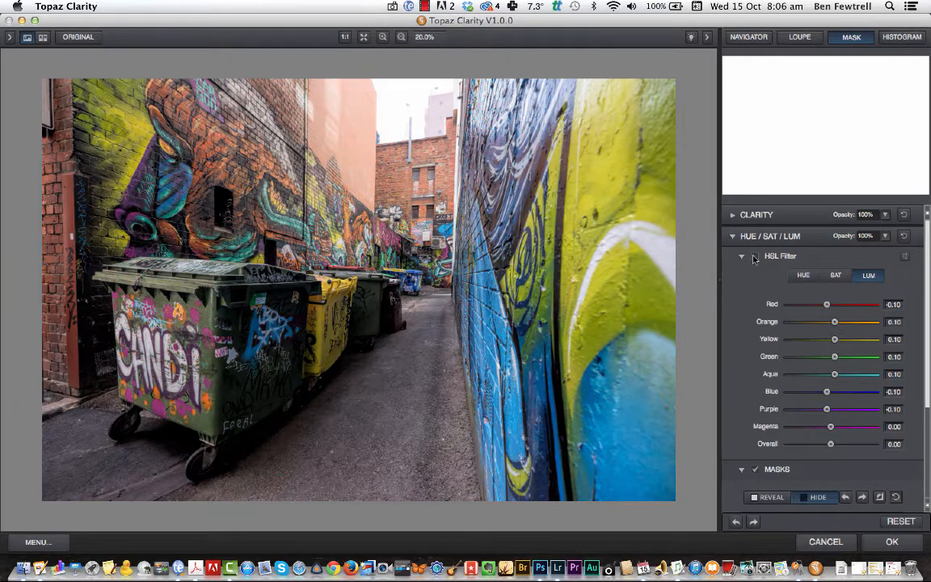
click(754, 255)
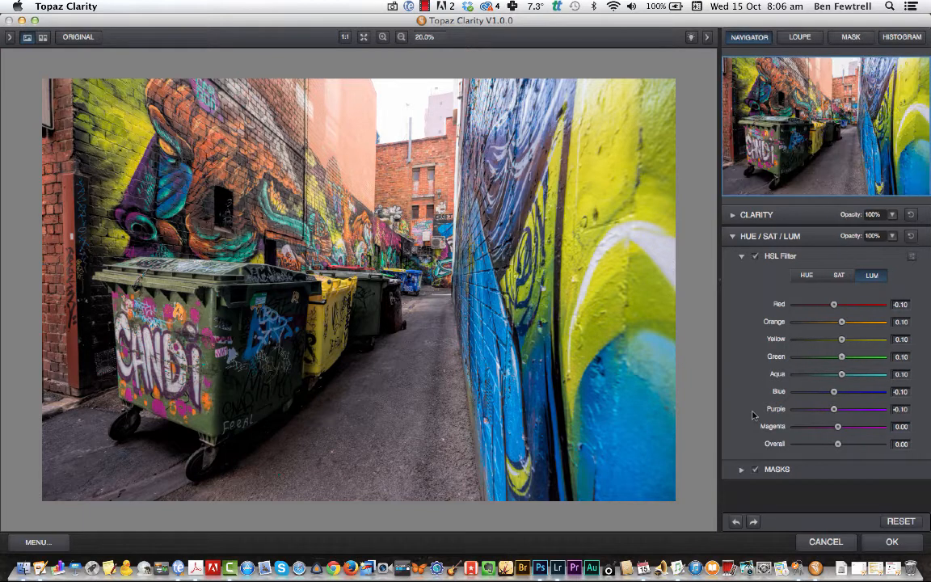
click(850, 35)
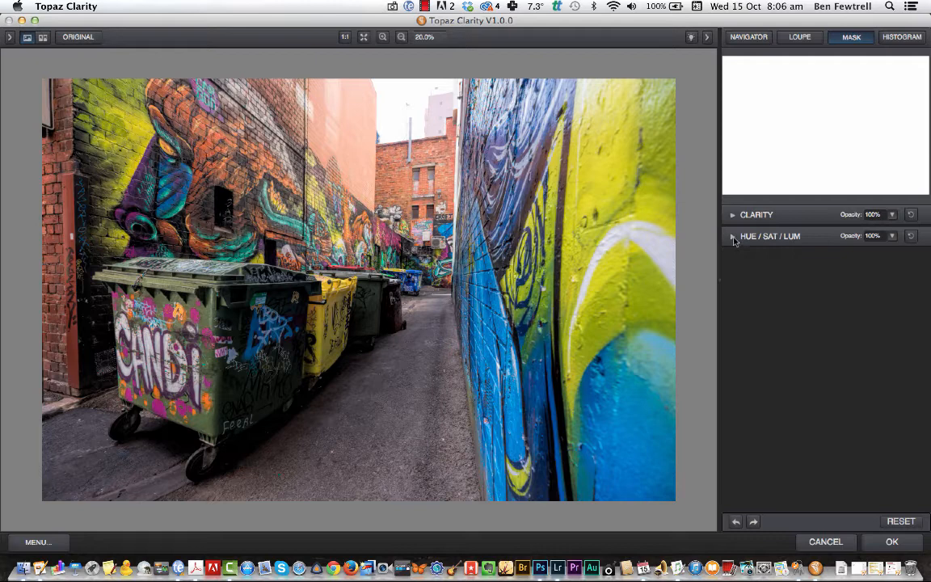
click(732, 235)
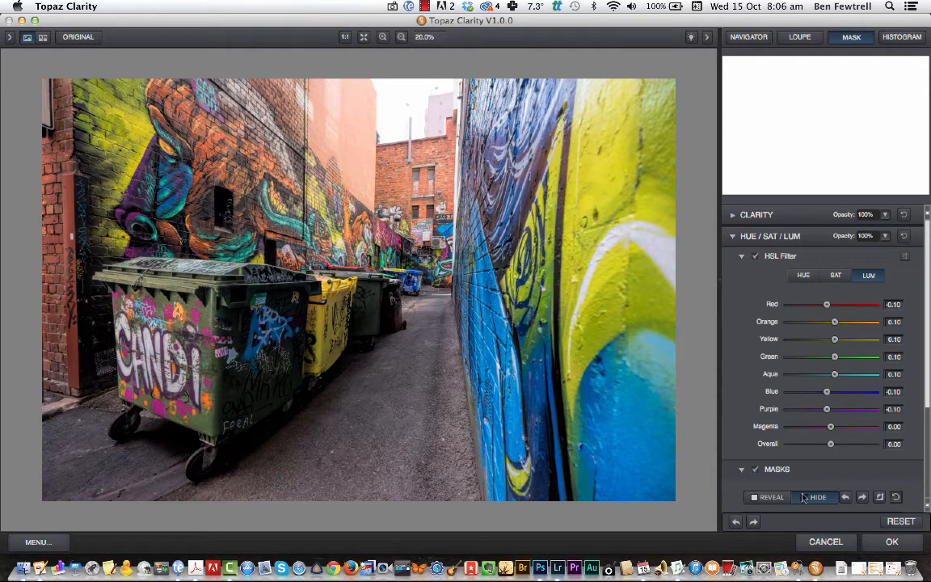
mouse_move(817, 472)
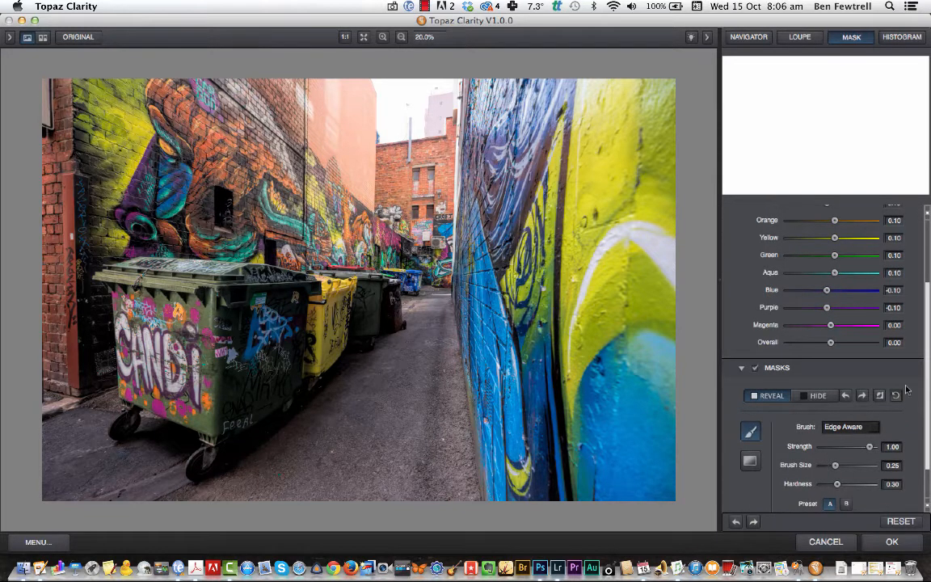
mouse_move(928, 339)
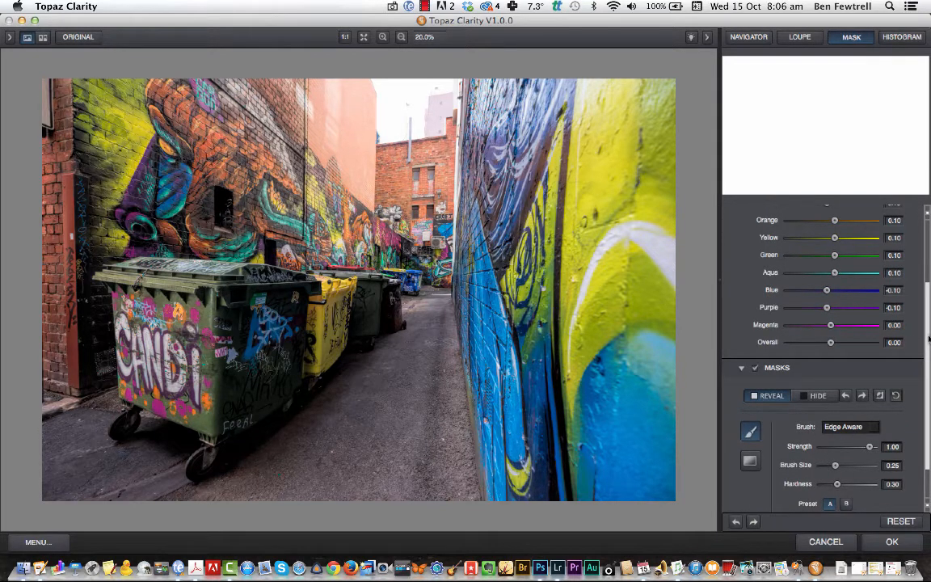
scroll(down, 3)
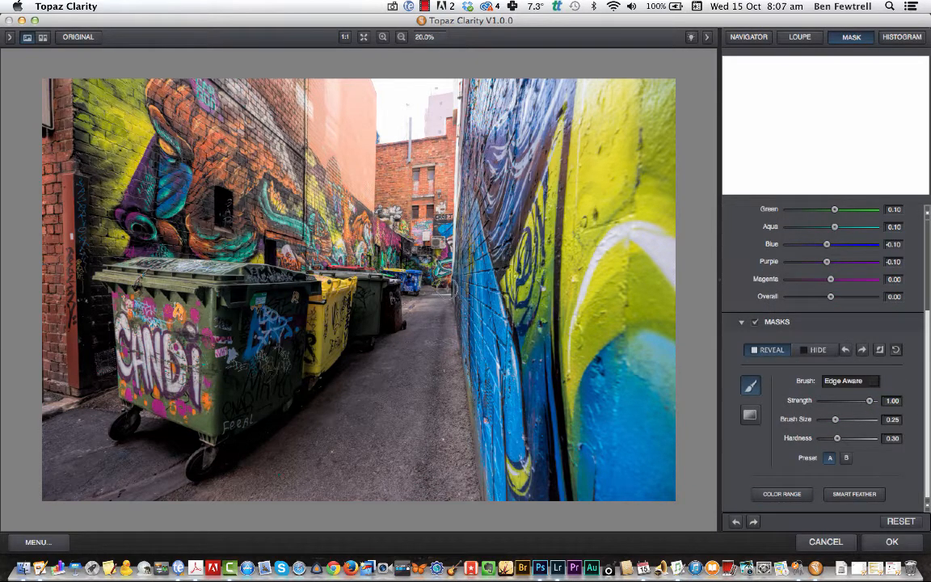
mouse_move(611, 358)
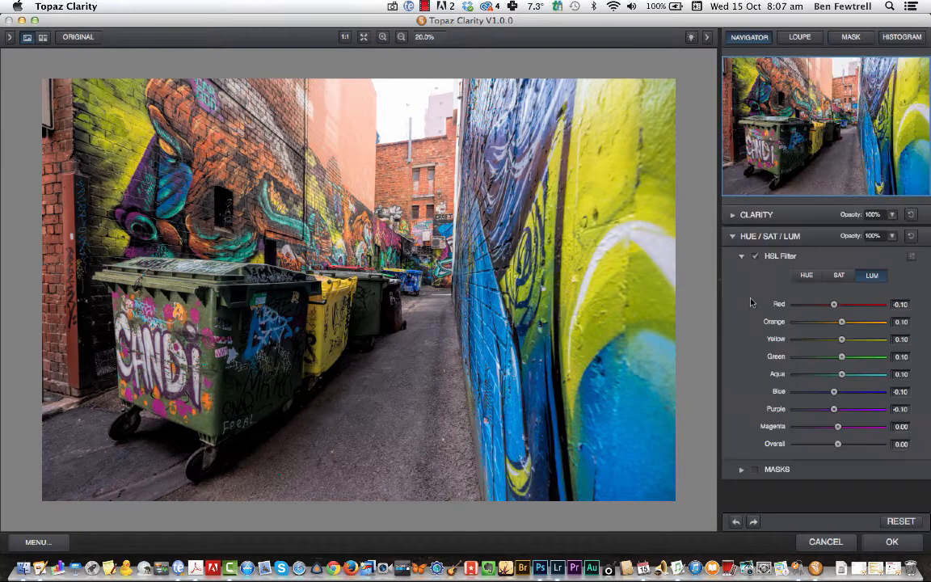
Accept the Clarity adjustments with OK and send the processed photo back to Photoshop.
click(732, 236)
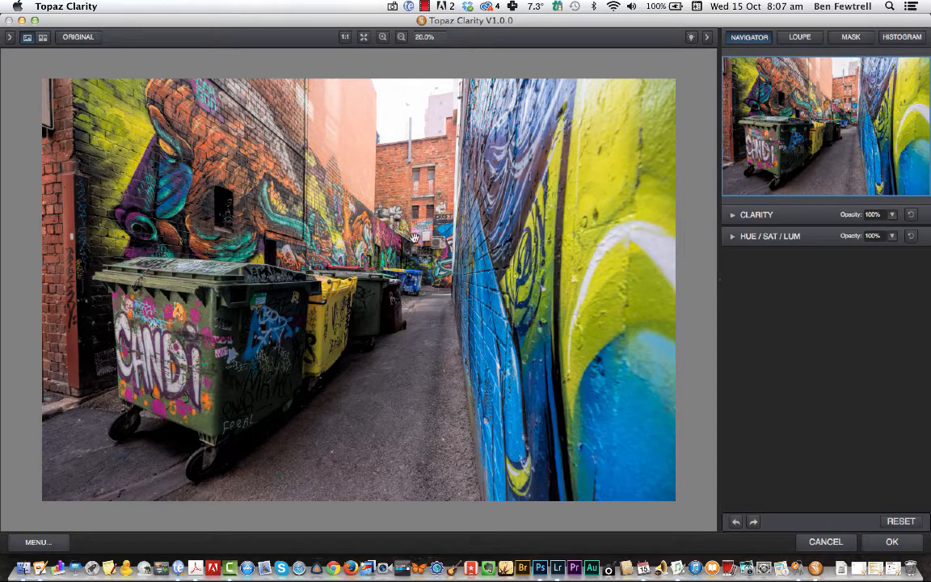
mouse_move(427, 268)
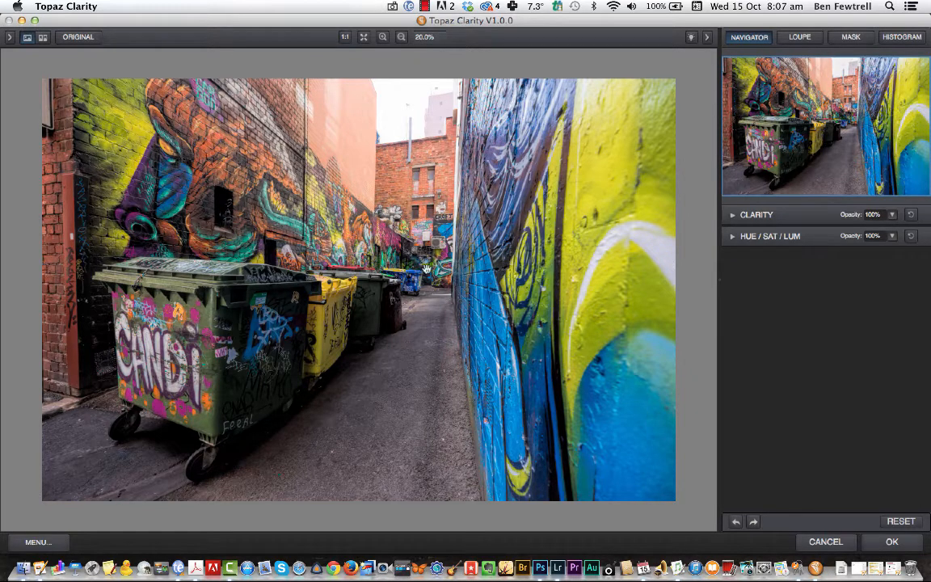
mouse_move(495, 292)
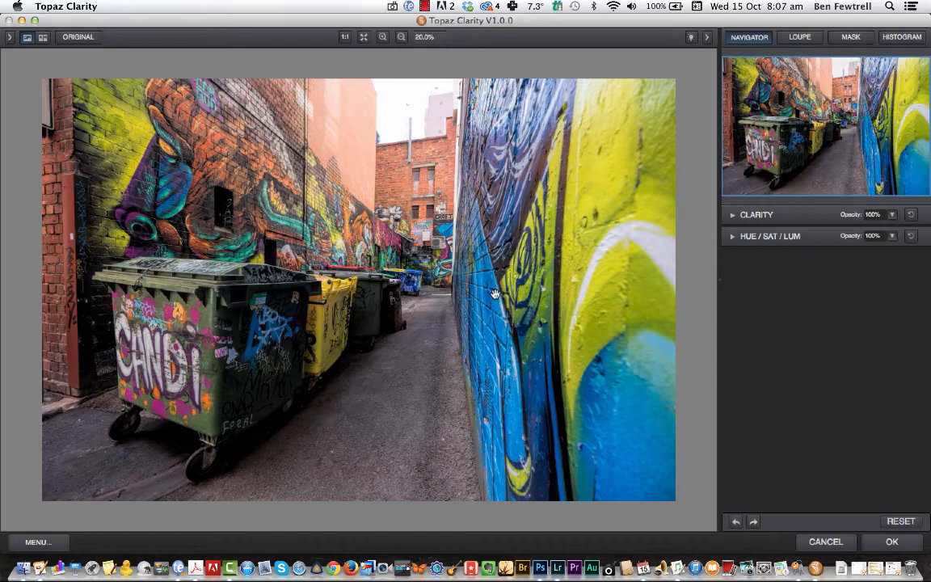
mouse_move(440, 223)
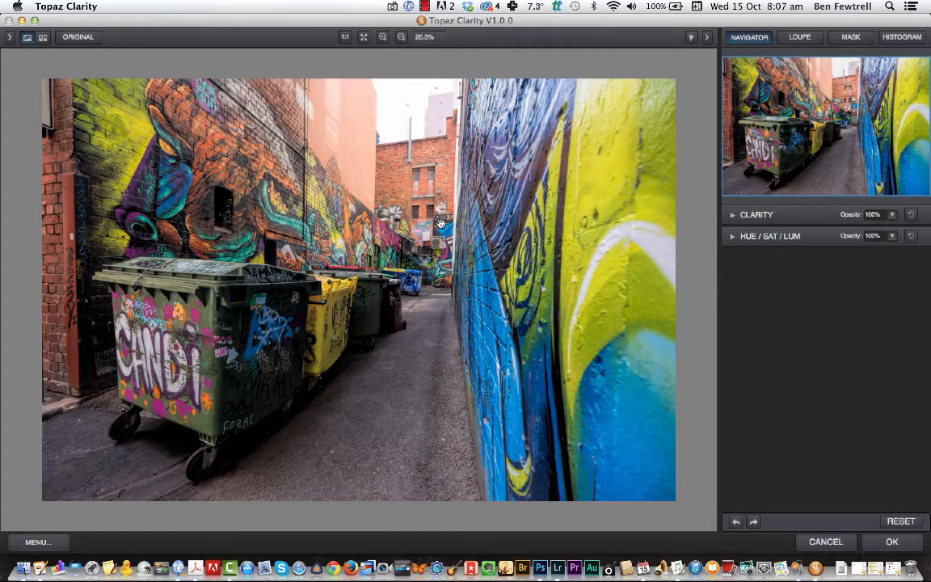
mouse_move(197, 369)
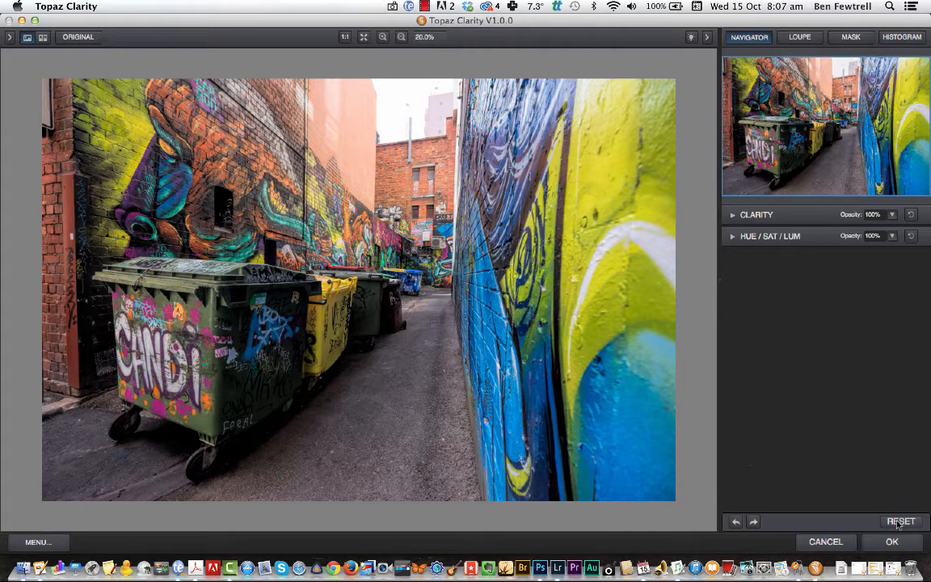
click(892, 542)
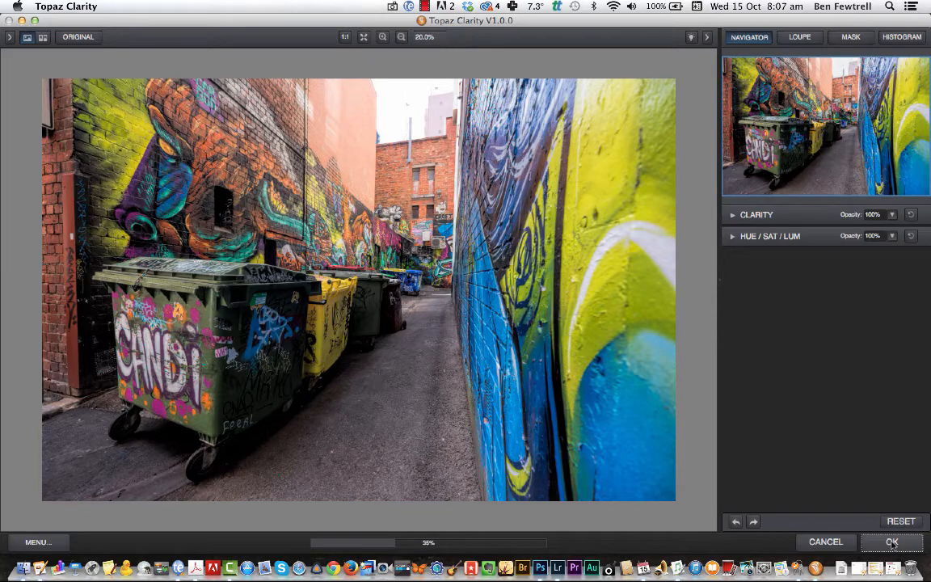
click(892, 541)
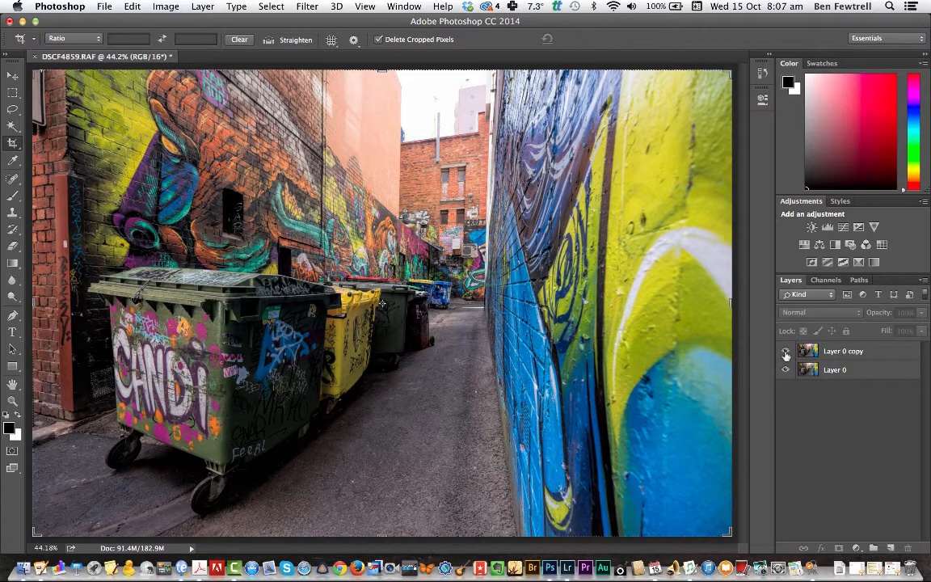
Toggle Layer 0 copy's visibility repeatedly to compare the enhancement with the original, leaving it visible.
click(786, 350)
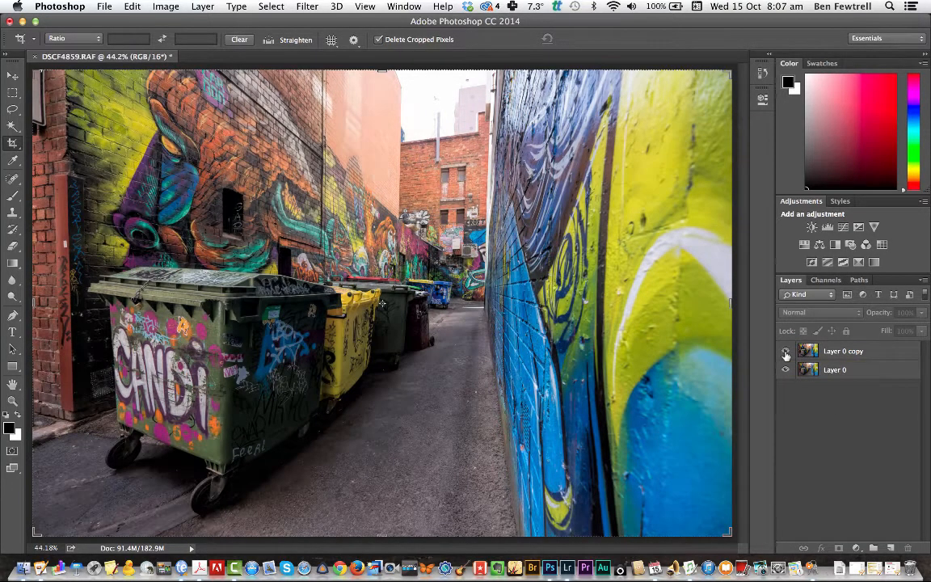
click(786, 351)
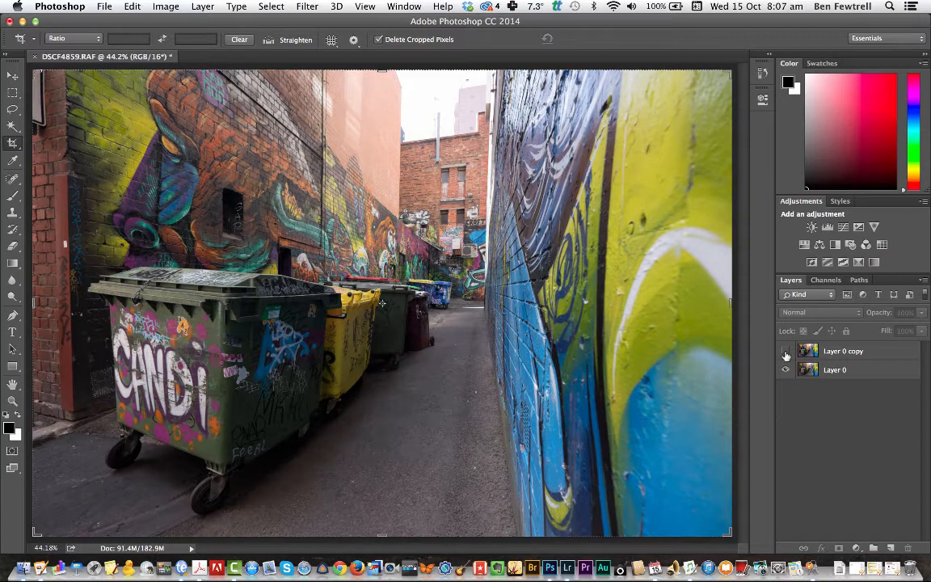
click(785, 350)
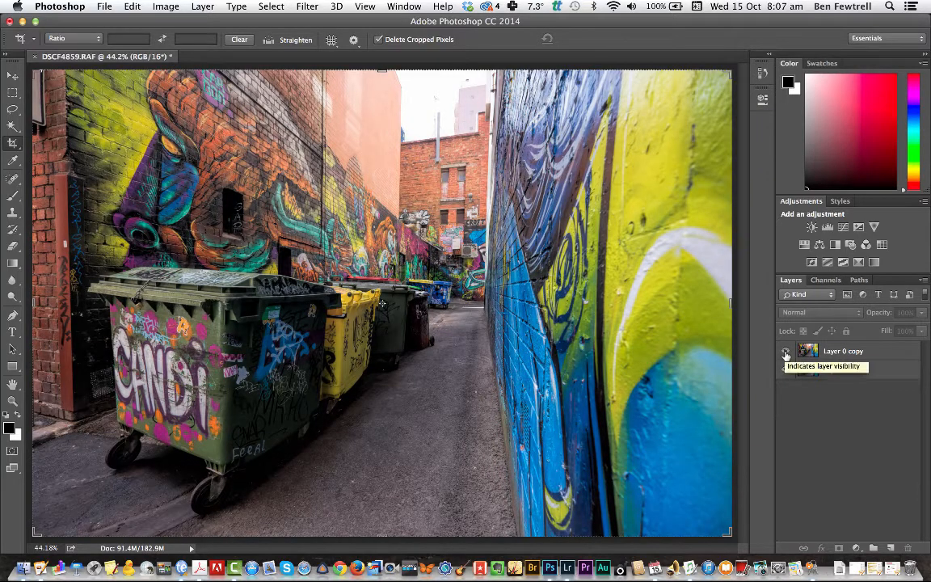
click(786, 350)
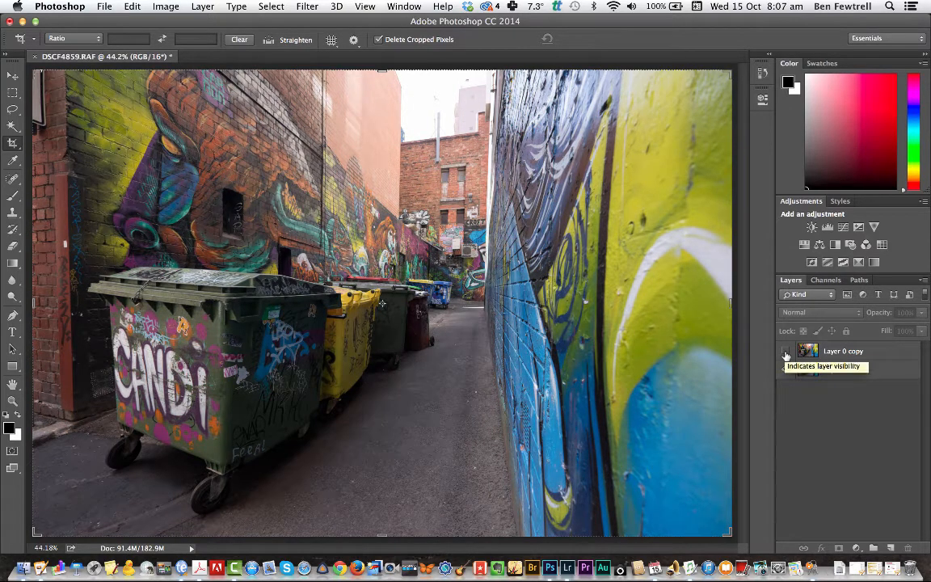
click(785, 351)
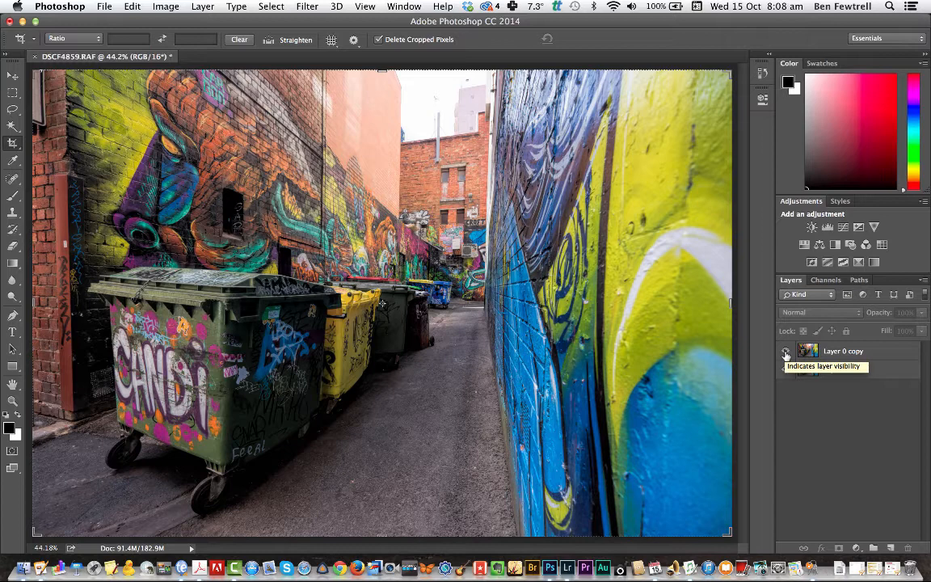
click(785, 351)
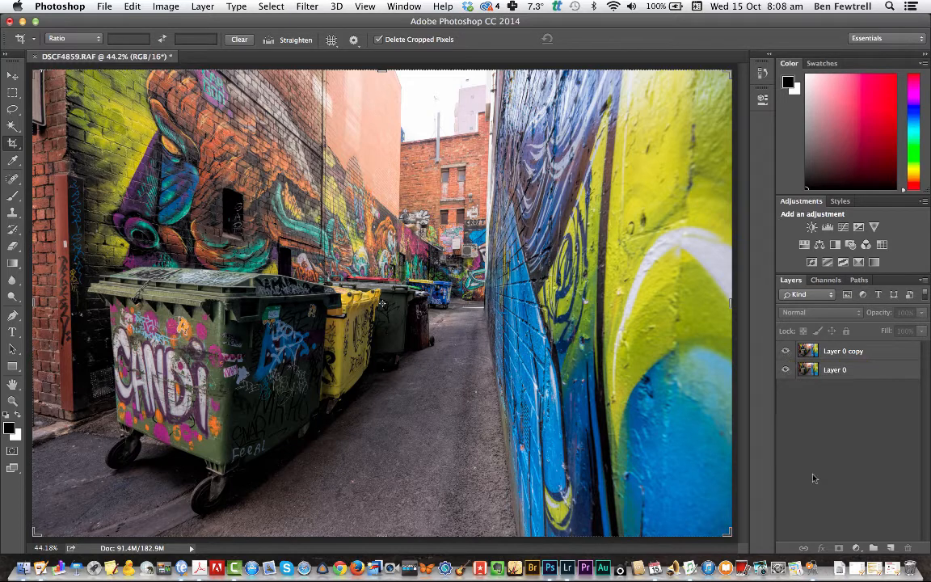
mouse_move(814, 491)
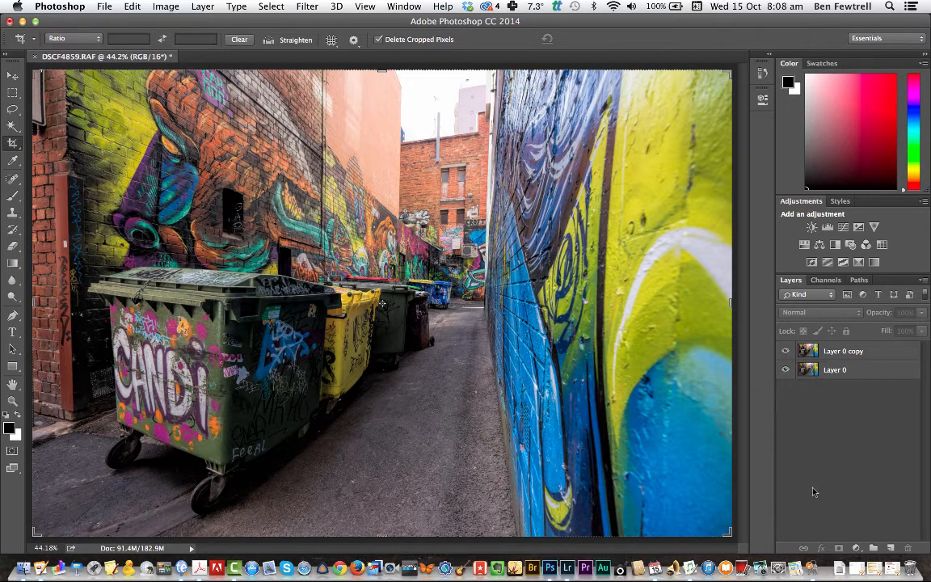